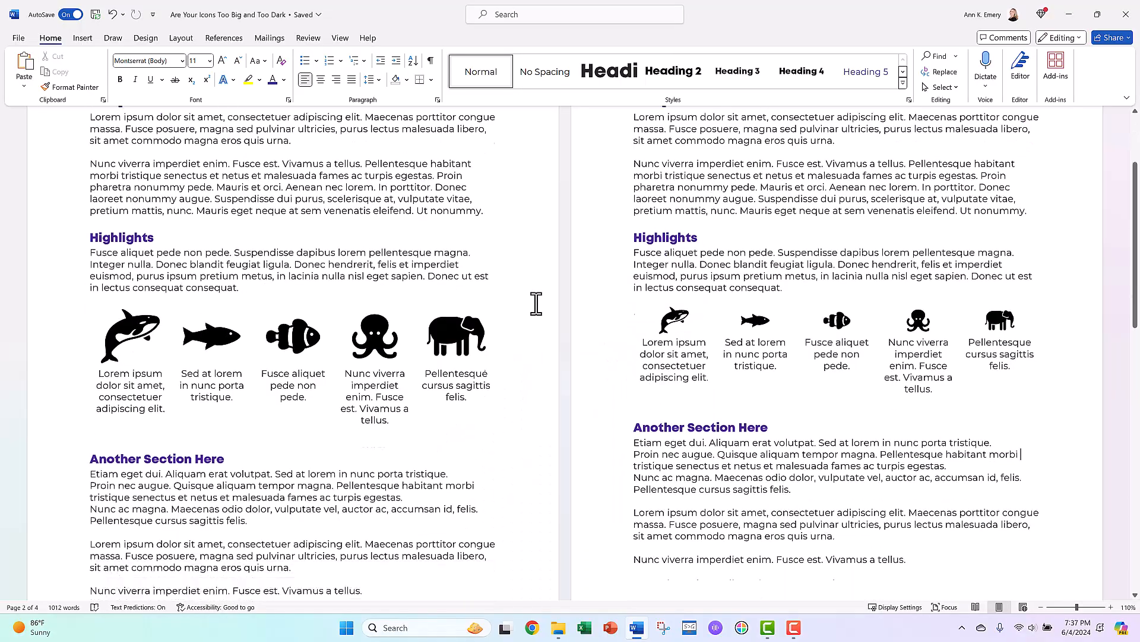
Step: Scroll down to the report pair contrasting large black animal icons with smaller ones
{"action": "scroll", "scroll_direction": "down", "scroll_amount": 3}
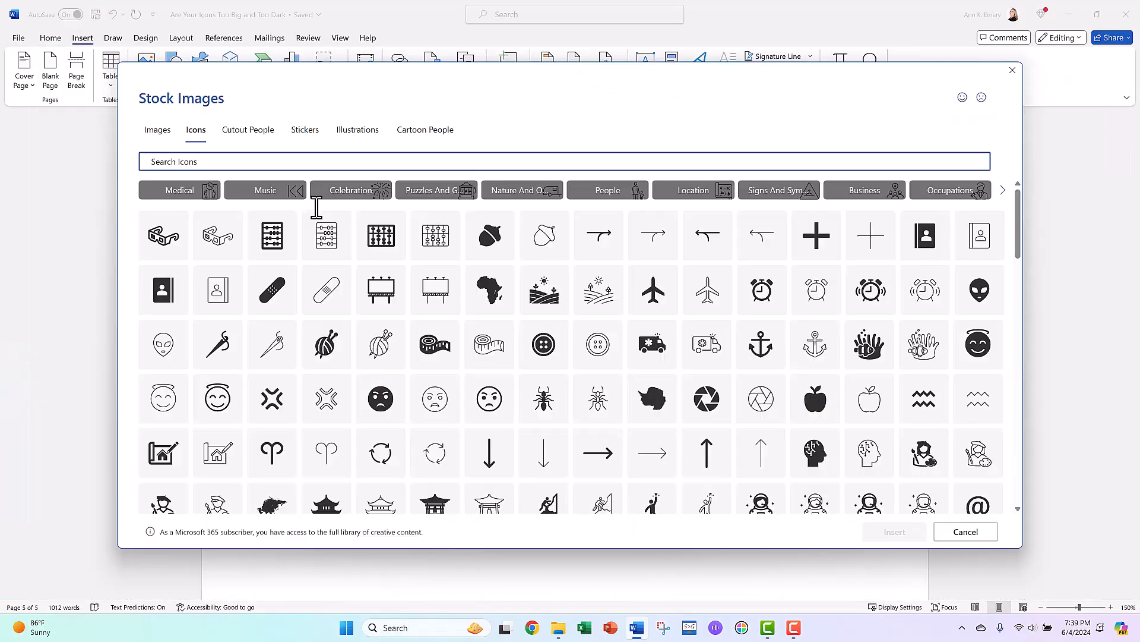
{"action": "scroll", "scroll_direction": "down", "scroll_amount": 3}
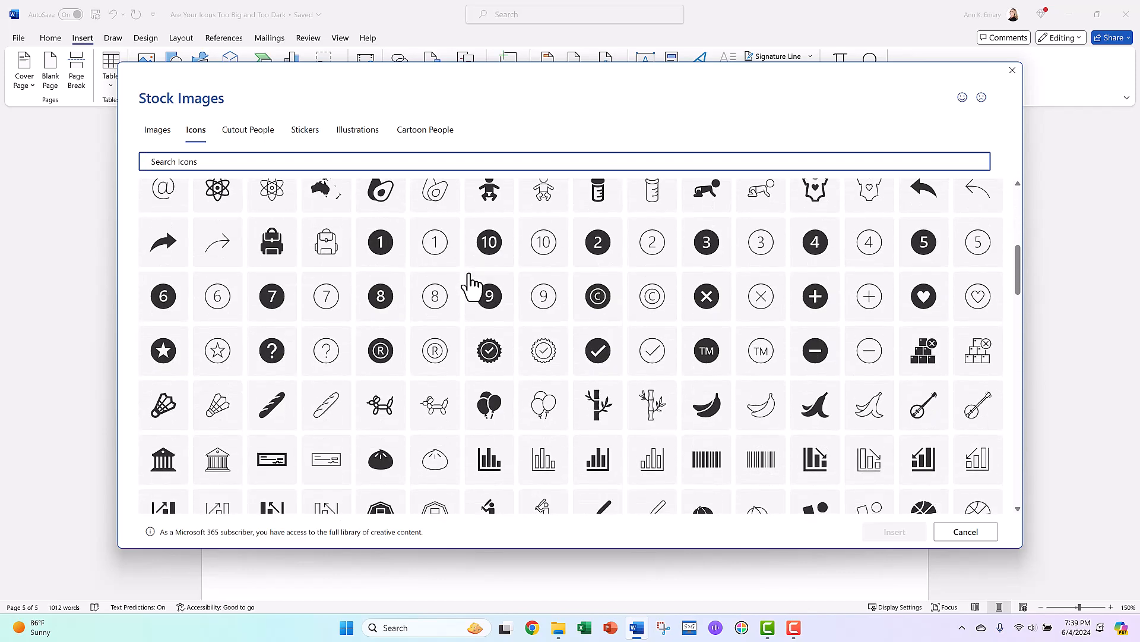
{"action": "scroll", "scroll_direction": "down", "scroll_amount": 3}
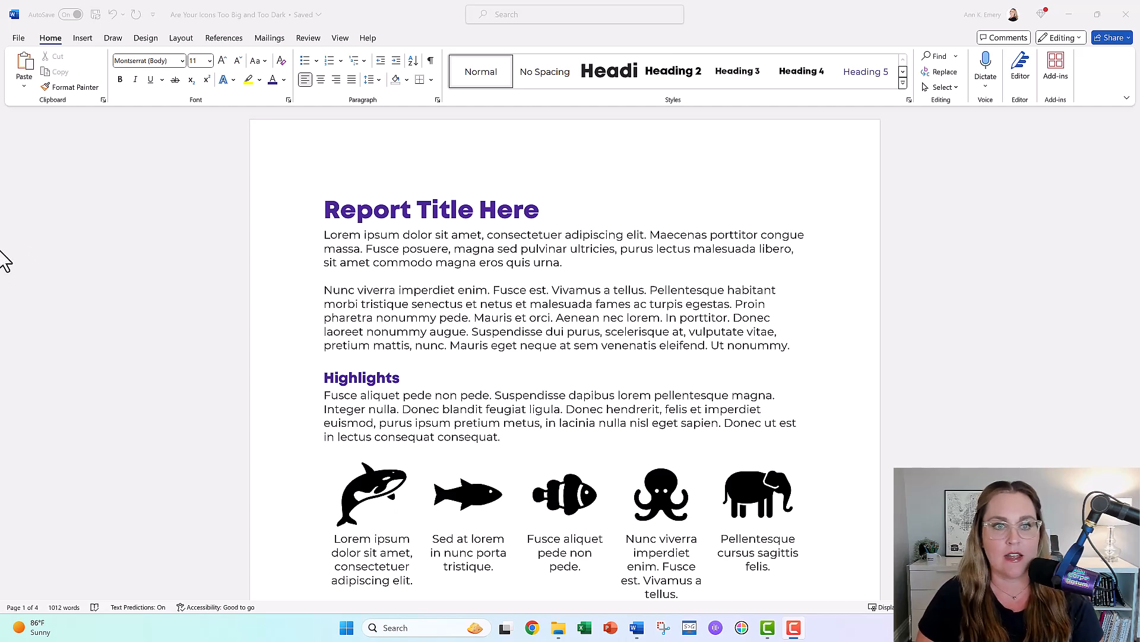
{"action": "mouse_move", "coordinate": [493, 262]}
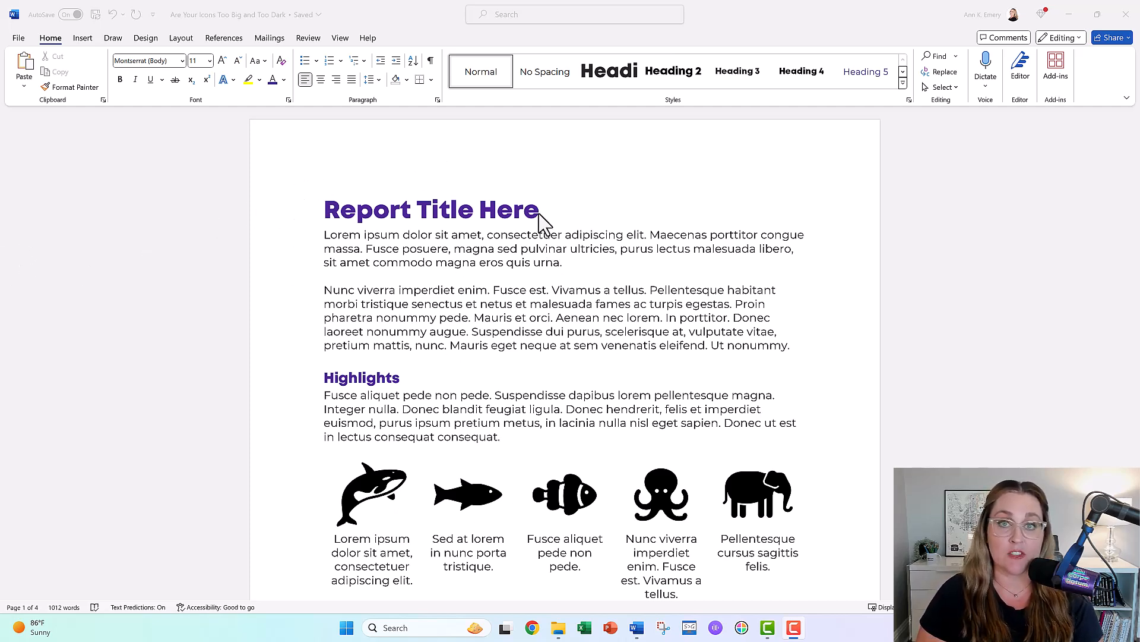
{"action": "mouse_move", "coordinate": [514, 382]}
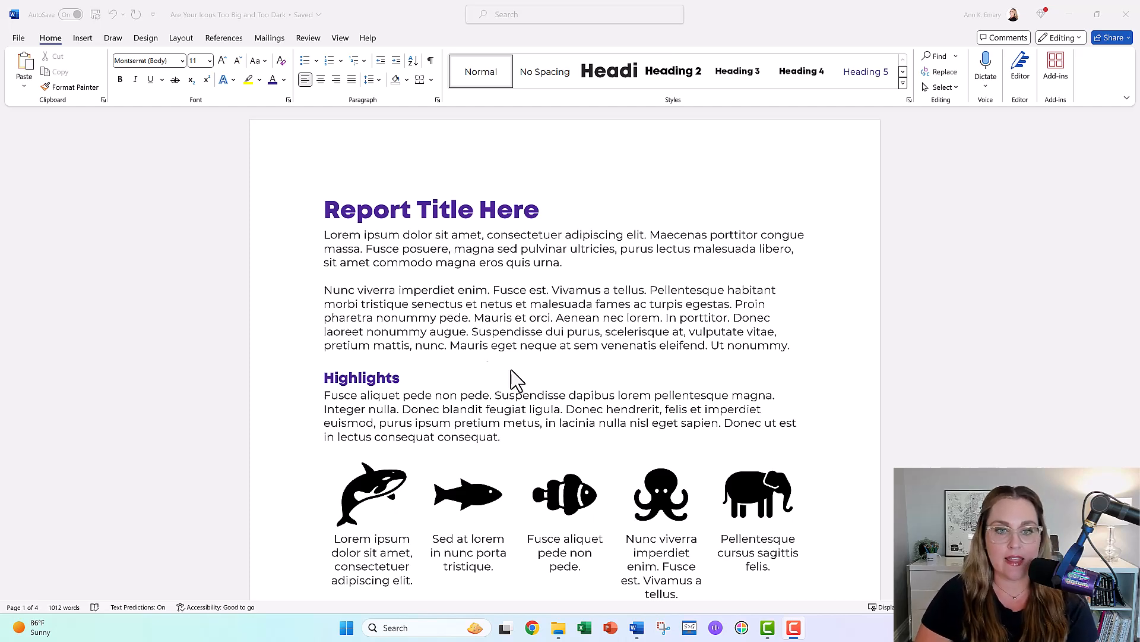
{"action": "mouse_move", "coordinate": [331, 608]}
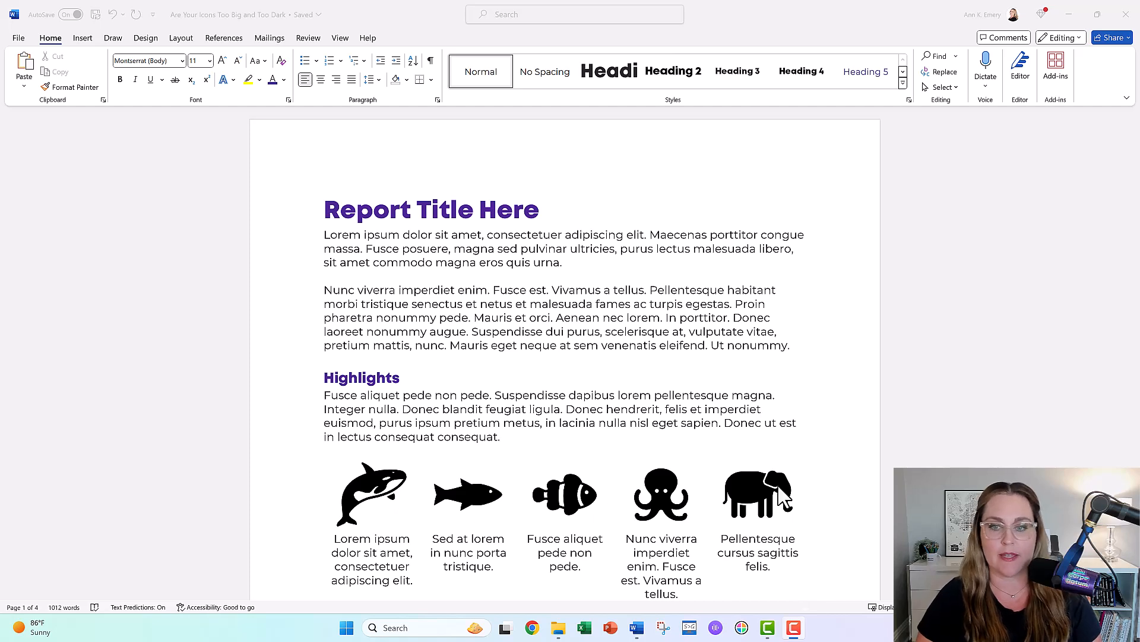
{"action": "mouse_move", "coordinate": [725, 507]}
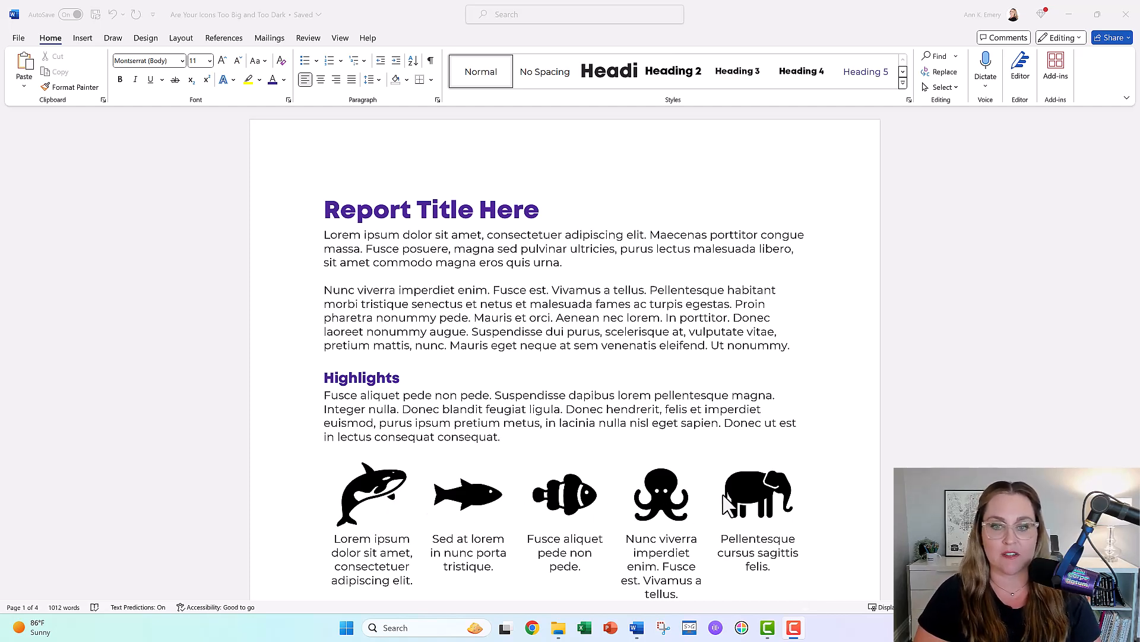
{"action": "mouse_move", "coordinate": [733, 506]}
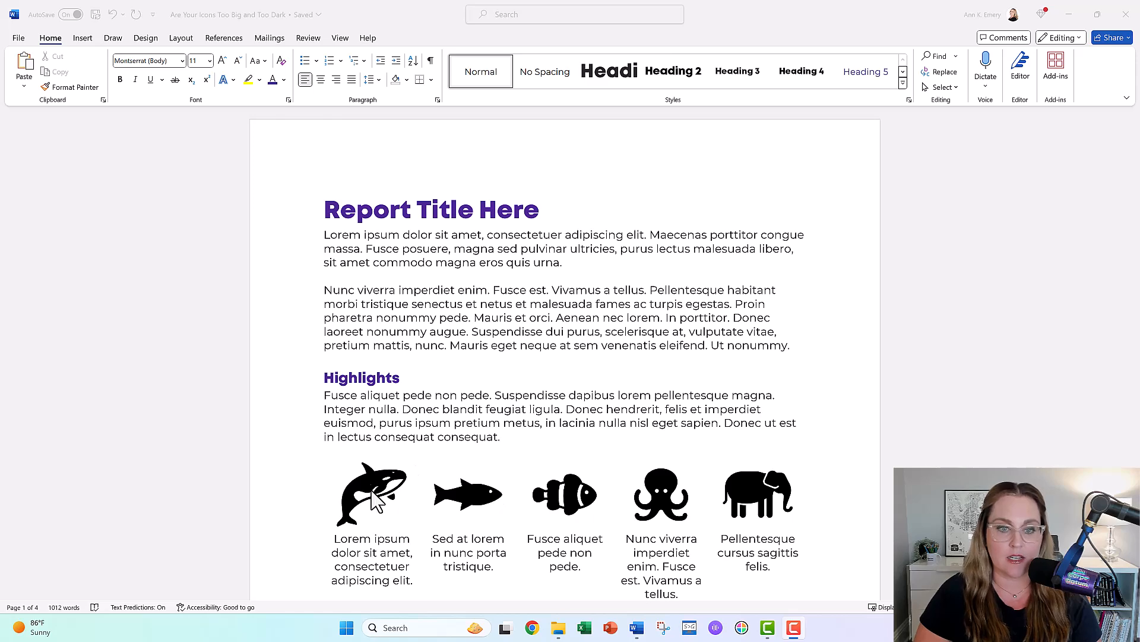
{"action": "scroll", "scroll_direction": "down", "scroll_amount": 3}
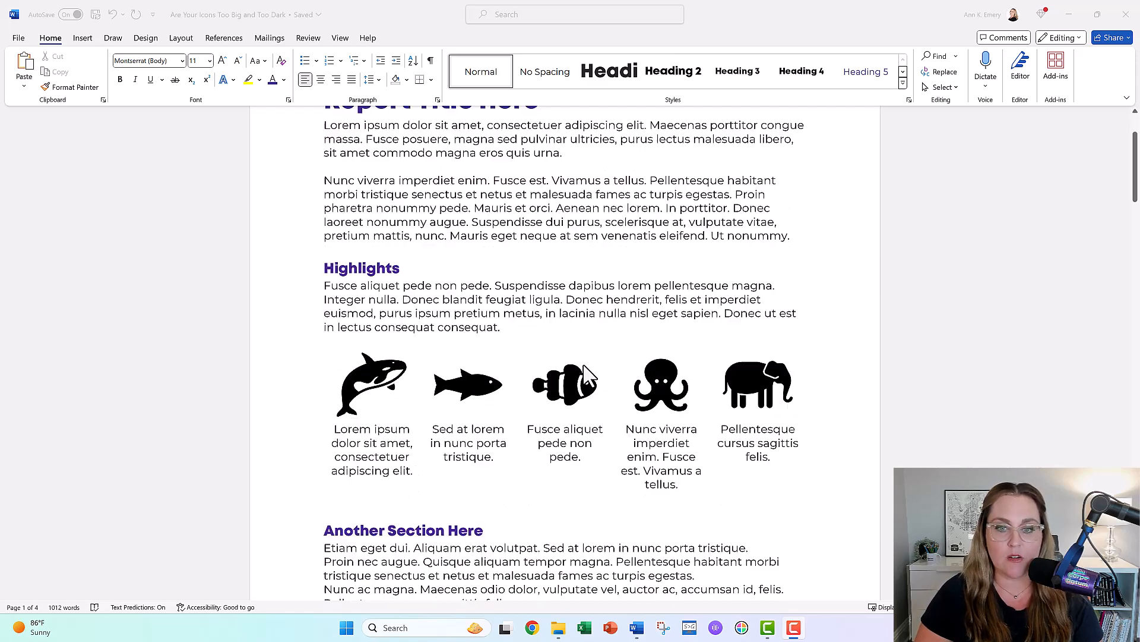
{"action": "scroll", "scroll_direction": "down", "scroll_amount": 3}
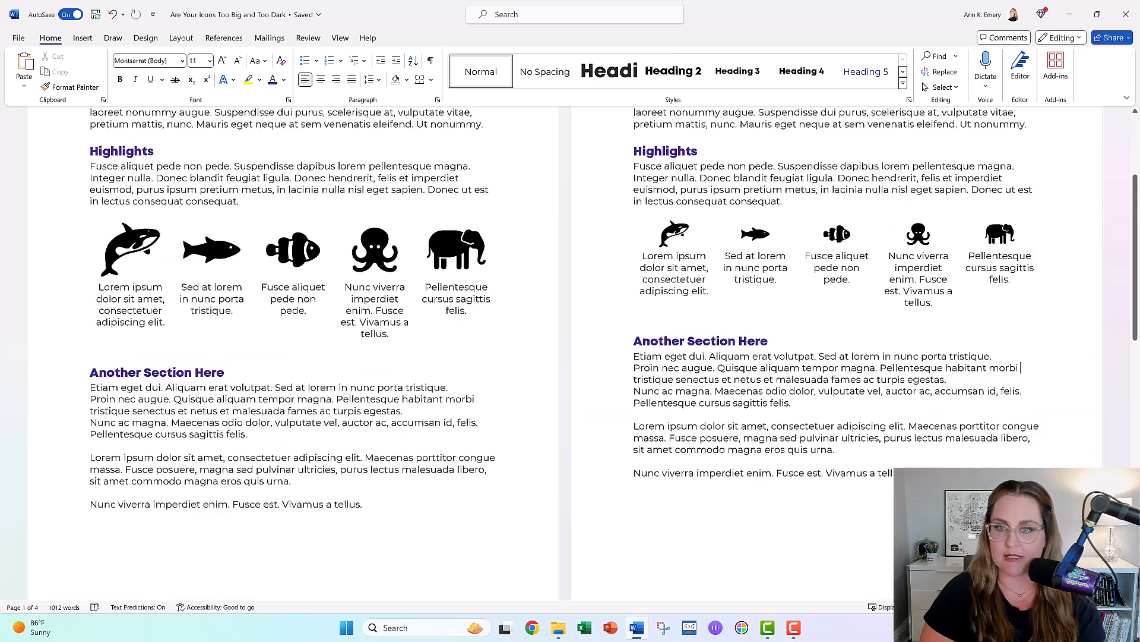
Step: Scroll down to the report pair with purple versus light gray animal icons
{"action": "scroll", "scroll_direction": "down", "scroll_amount": 3}
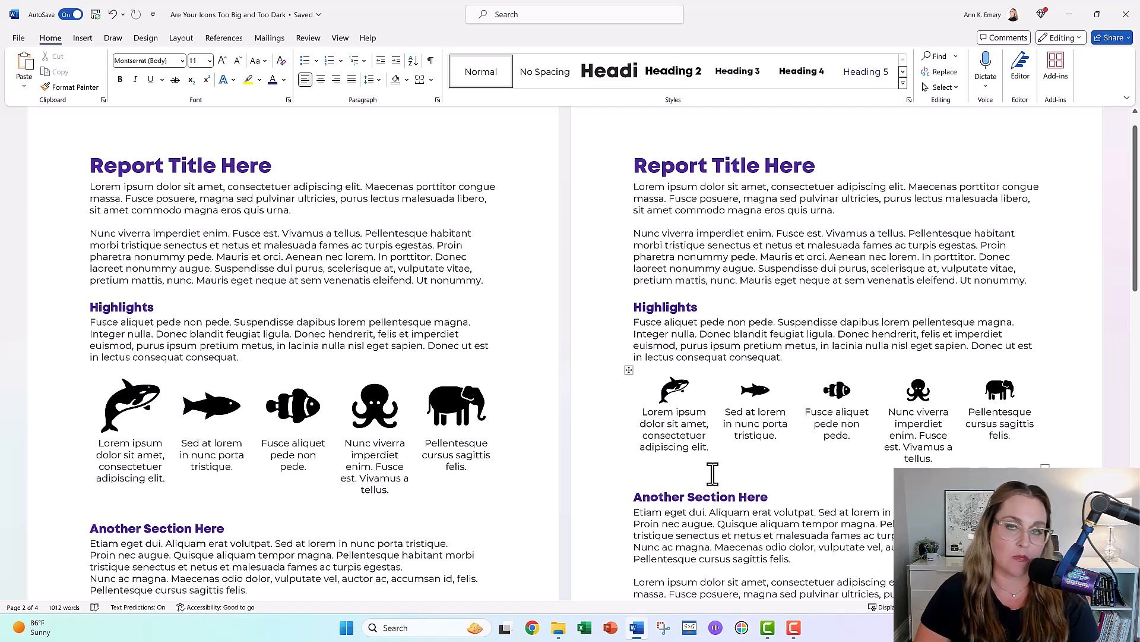
{"action": "mouse_move", "coordinate": [535, 304]}
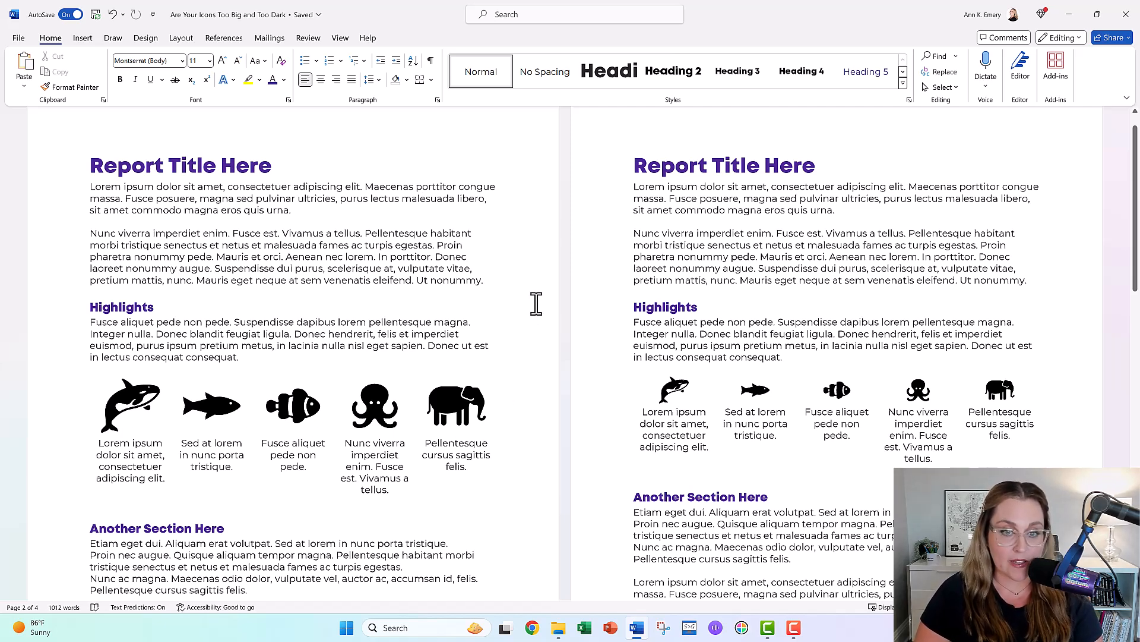
{"action": "scroll", "scroll_direction": "down", "scroll_amount": 3}
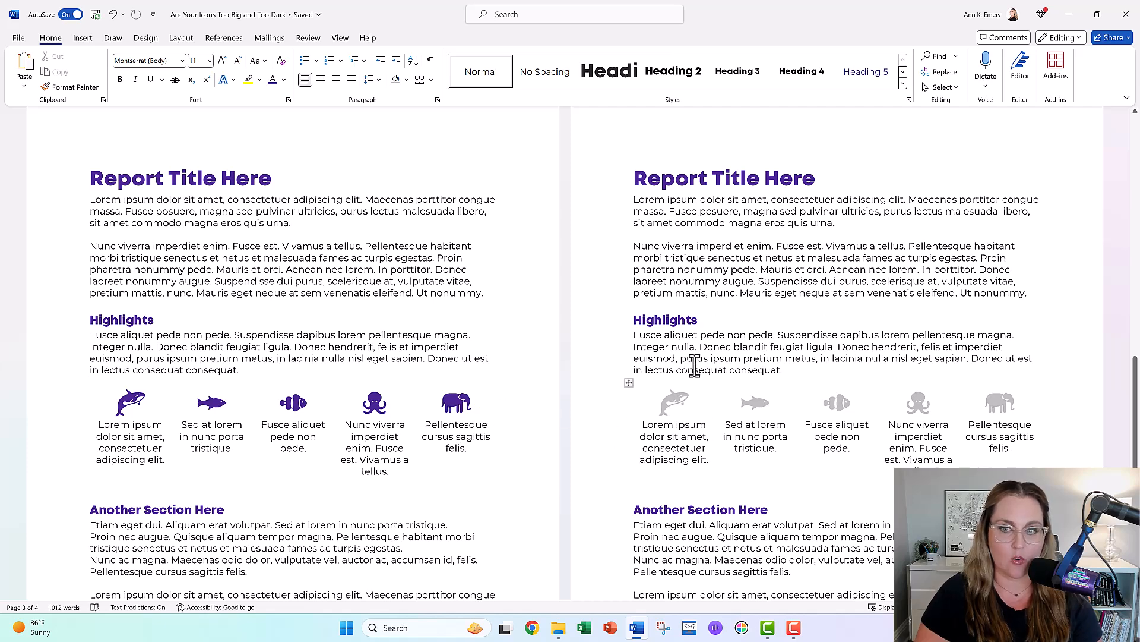
{"action": "mouse_move", "coordinate": [680, 392]}
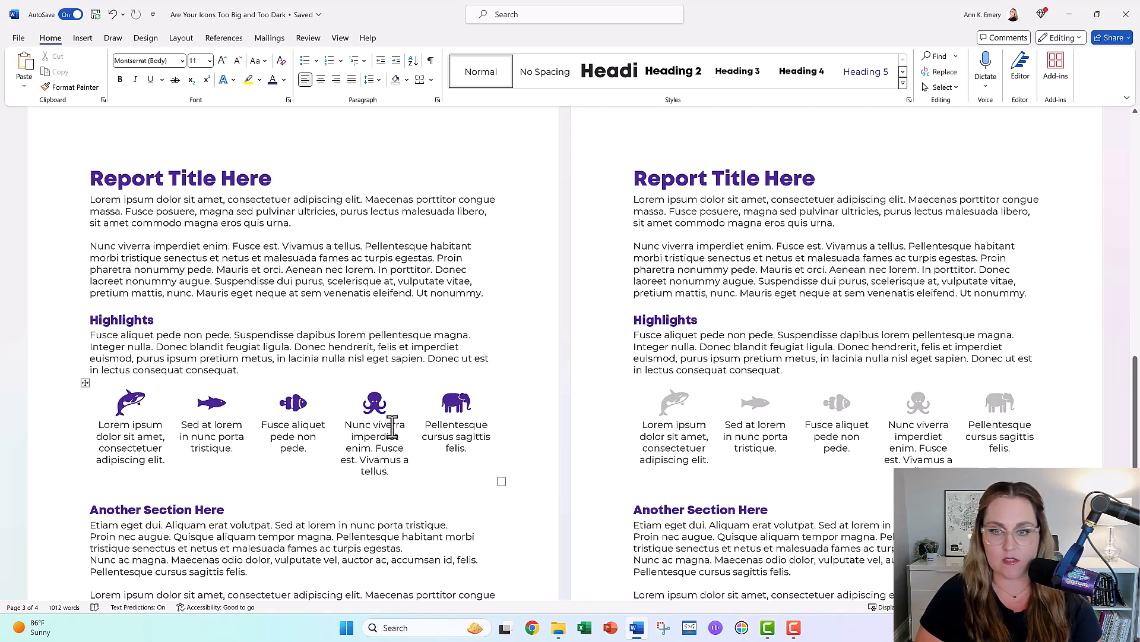
{"action": "mouse_move", "coordinate": [1054, 388]}
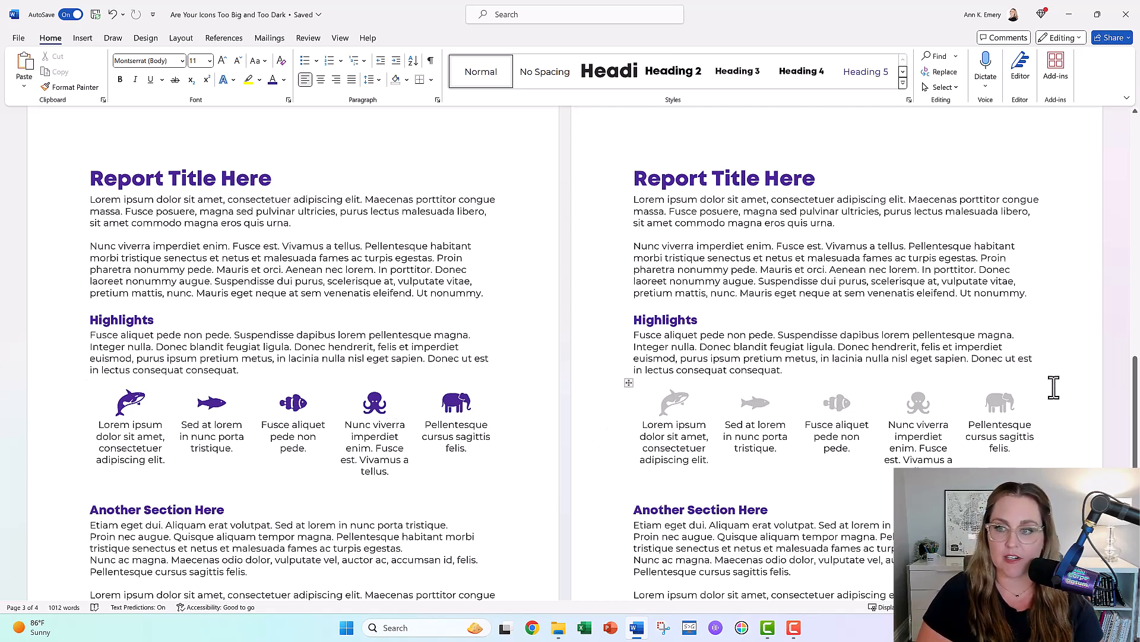
Step: Scroll to the pages comparing large and small black animal icons again
{"action": "scroll", "scroll_direction": "down", "scroll_amount": 3}
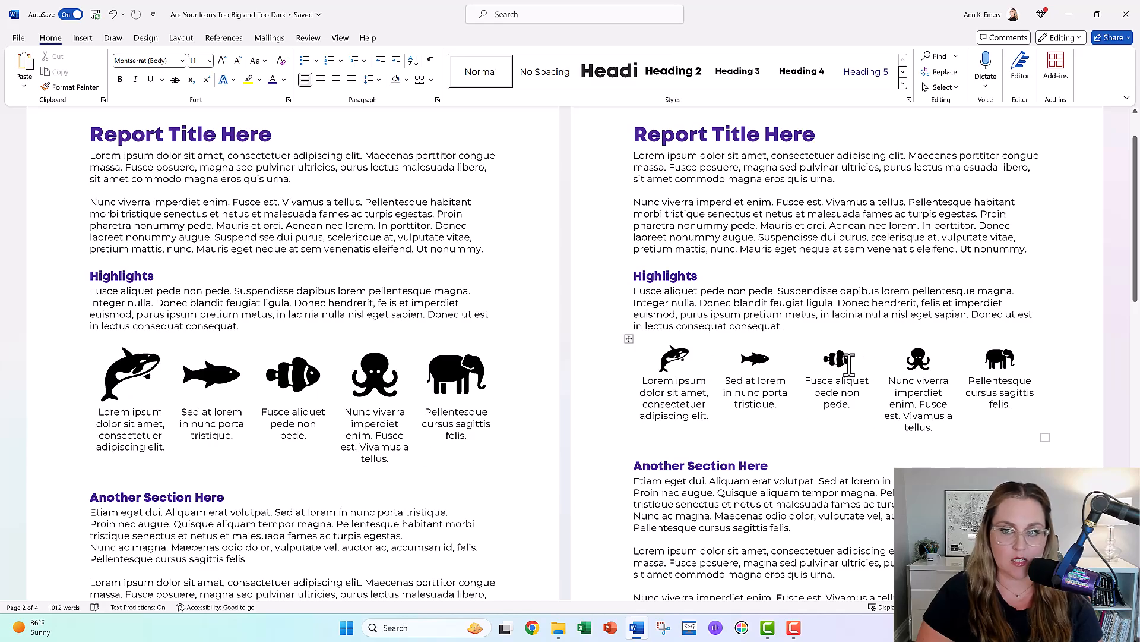
Step: Scroll through the remaining pages to the empty last page of the report
{"action": "scroll", "scroll_direction": "down", "scroll_amount": 3}
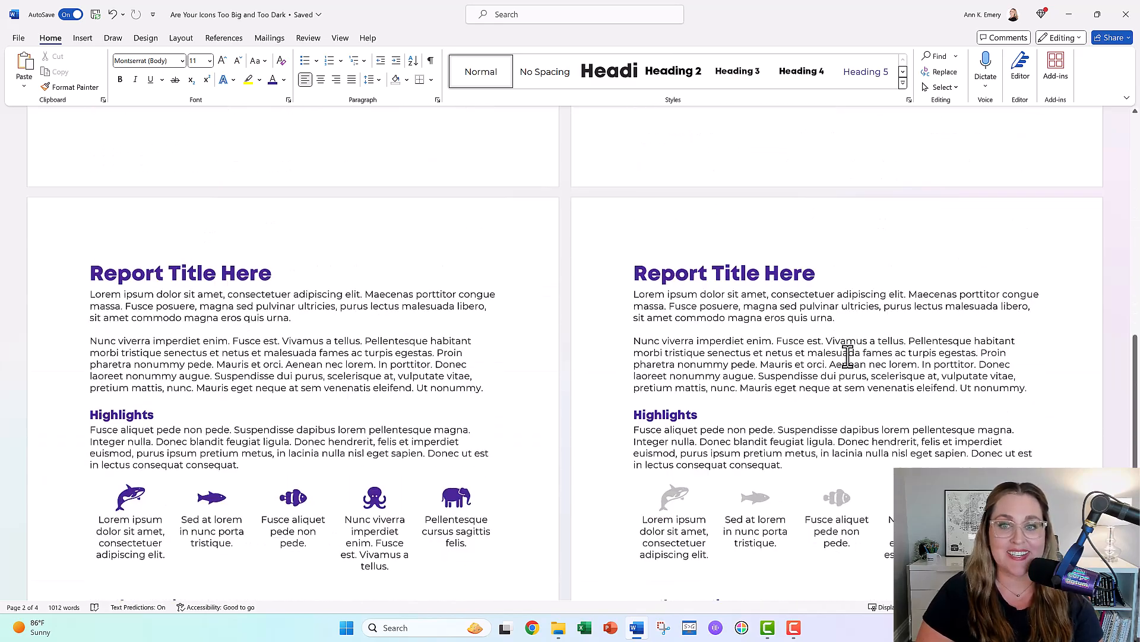
{"action": "scroll", "scroll_direction": "down", "scroll_amount": 3}
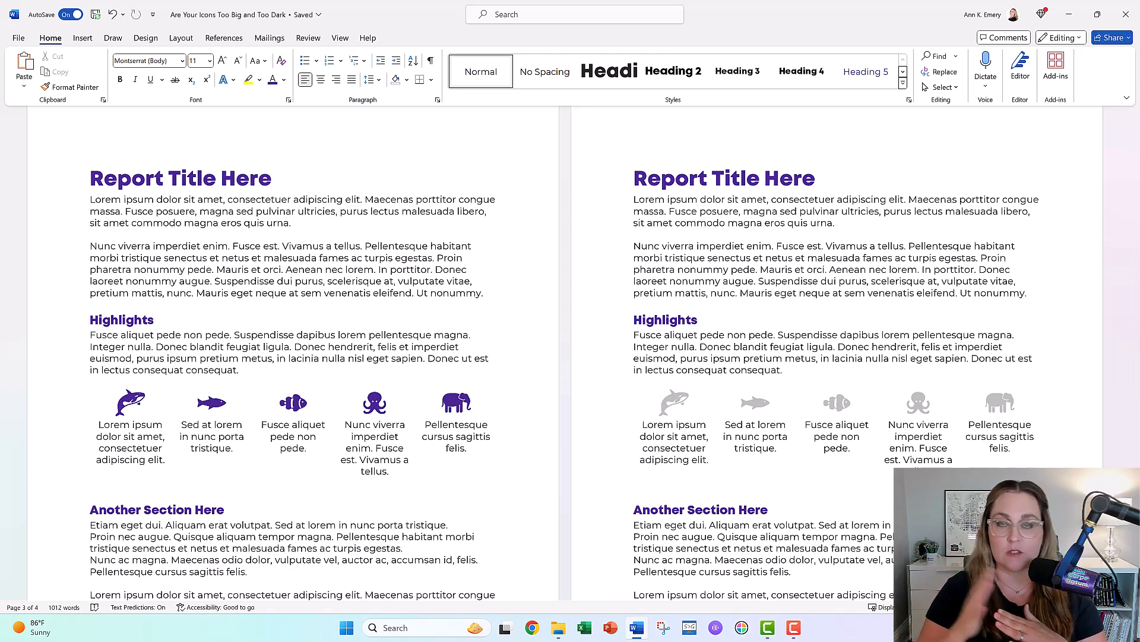
{"action": "scroll", "scroll_direction": "down", "scroll_amount": 3}
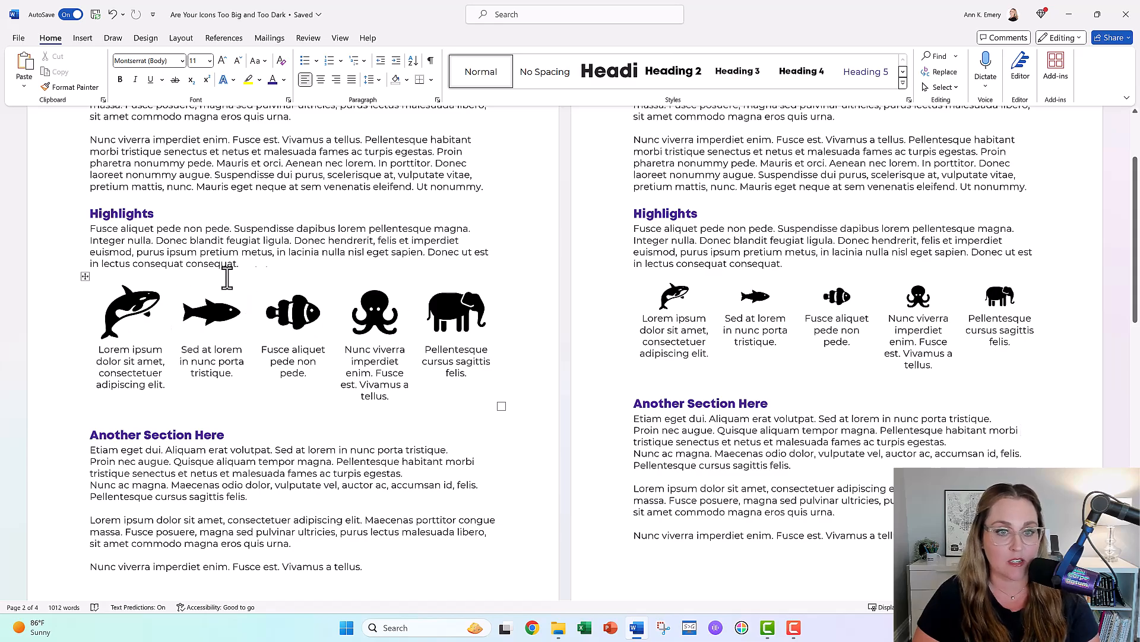
{"action": "scroll", "scroll_direction": "down", "scroll_amount": 3}
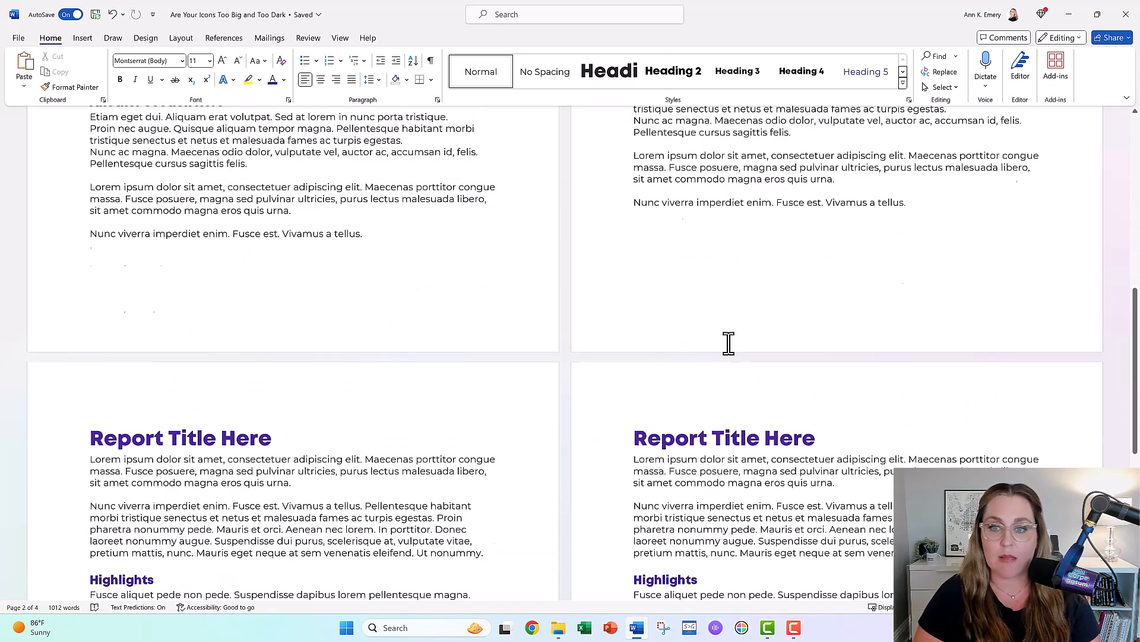
{"action": "scroll", "scroll_direction": "down", "scroll_amount": 3}
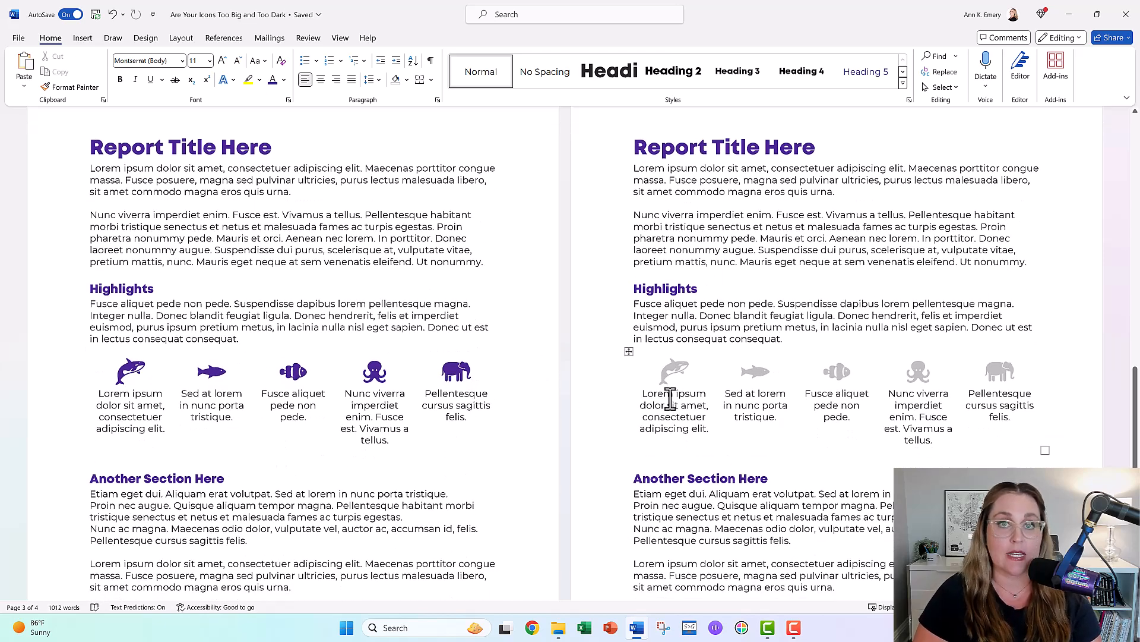
{"action": "scroll", "scroll_direction": "down", "scroll_amount": 3}
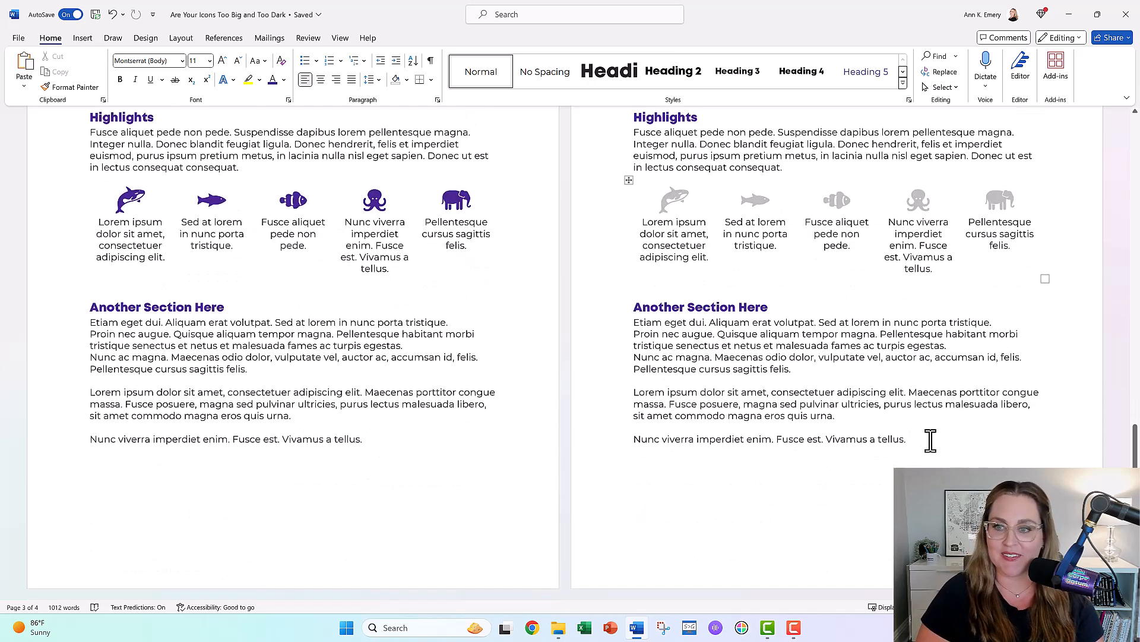
{"action": "scroll", "scroll_direction": "down", "scroll_amount": 3}
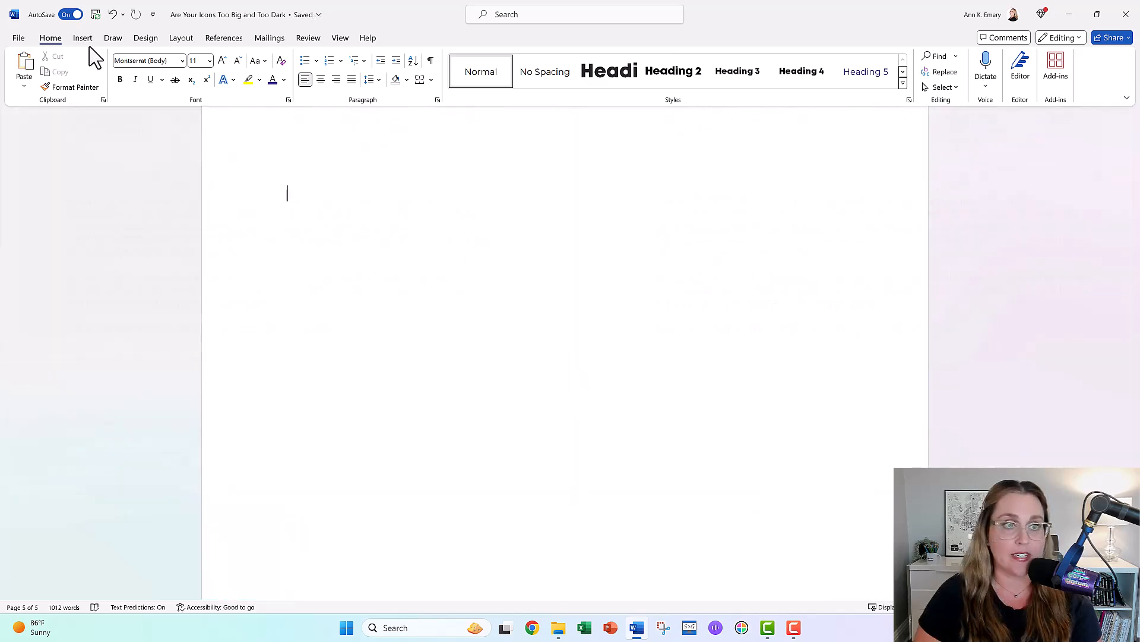
Step: Open the Icons stock library from the Insert tab on the blank page
{"action": "left_click", "coordinate": [82, 38]}
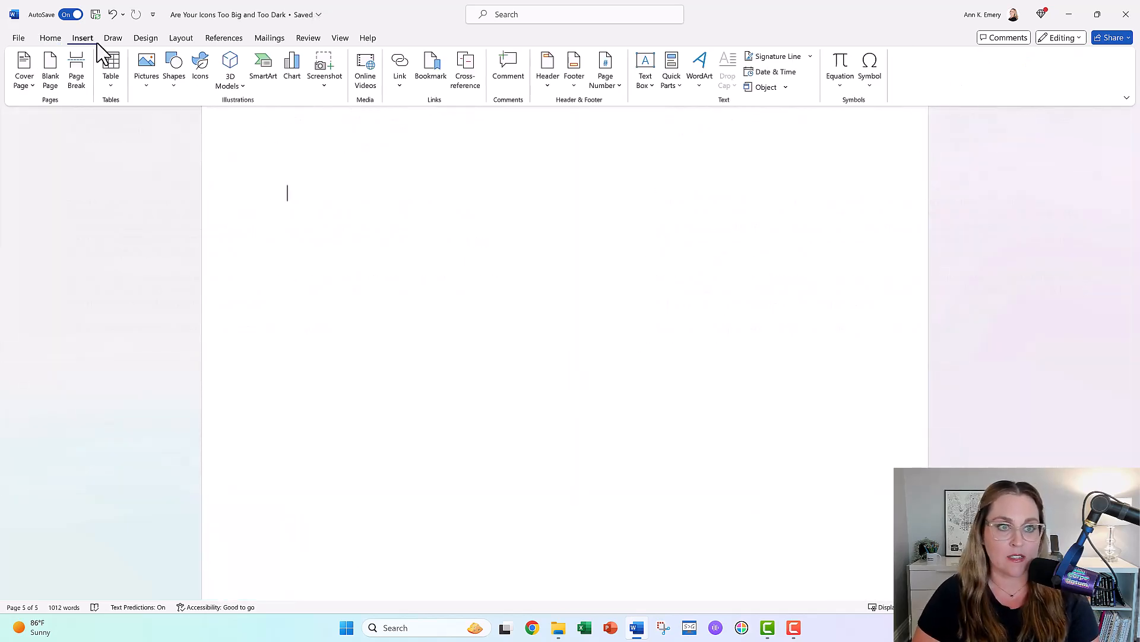
{"action": "mouse_move", "coordinate": [200, 66]}
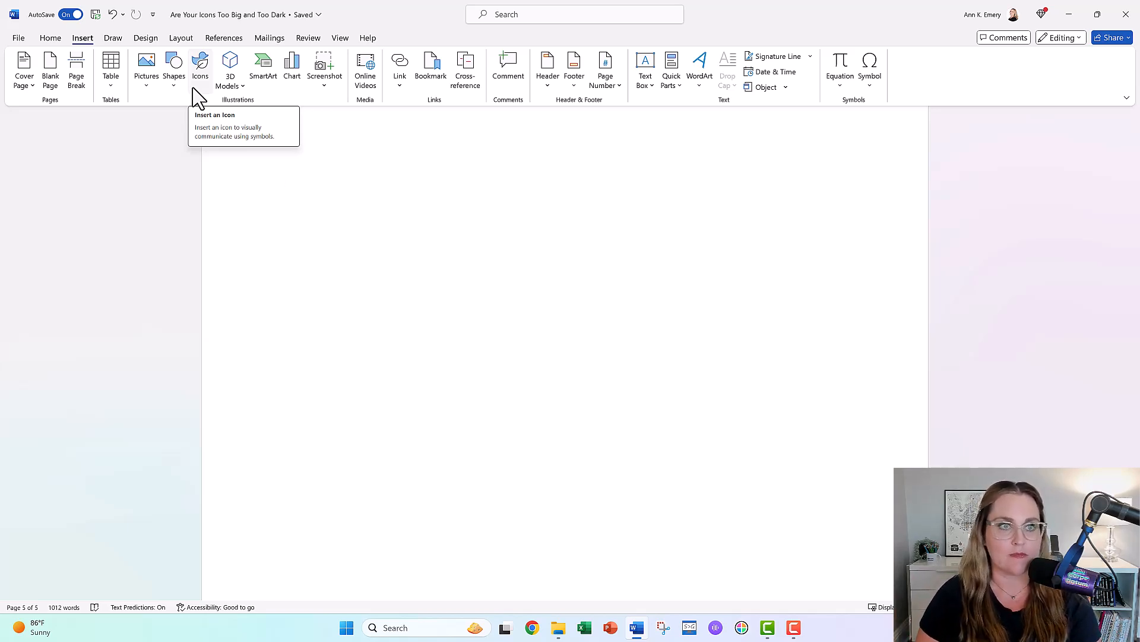
{"action": "mouse_move", "coordinate": [200, 65]}
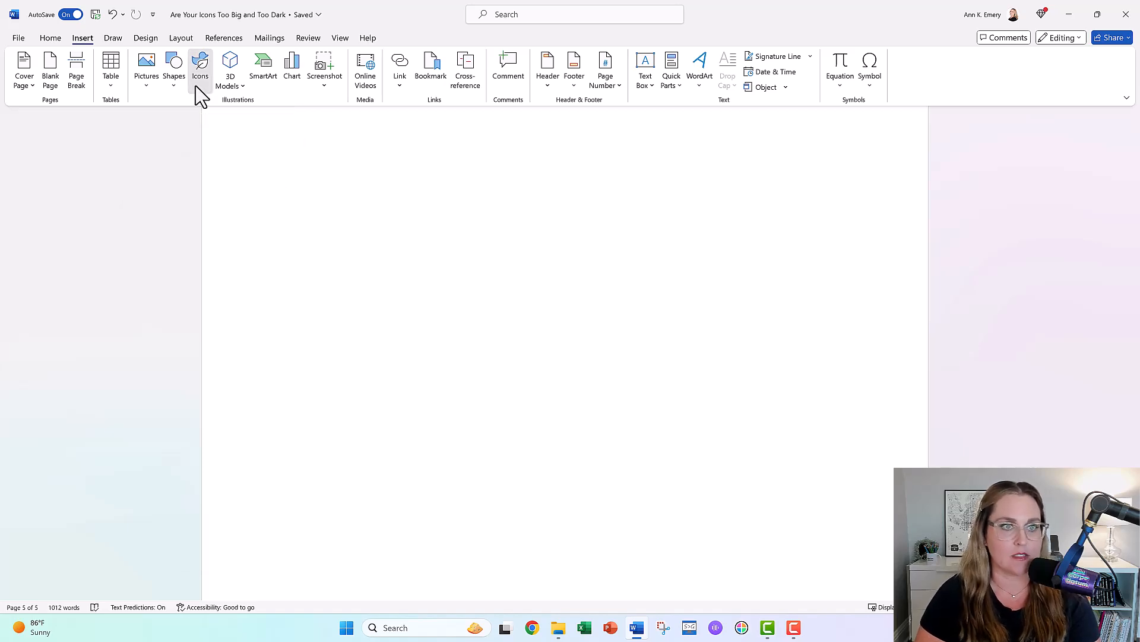
{"action": "left_click", "coordinate": [199, 66]}
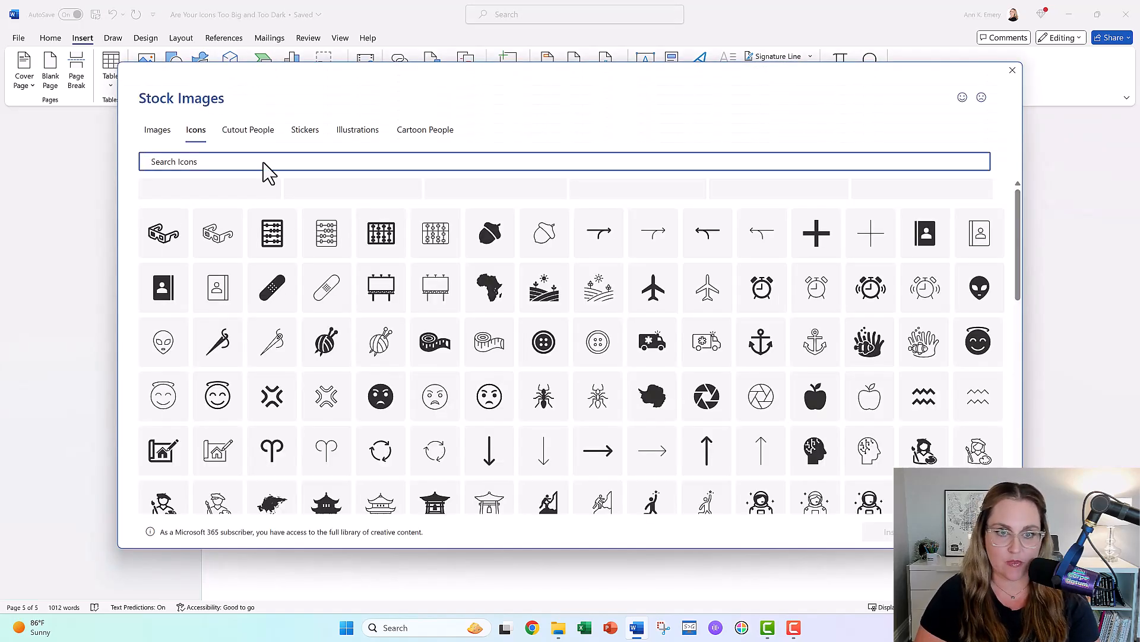
Step: Scroll through the Stock Images icon grid until the barn icon appears
{"action": "scroll", "scroll_direction": "down", "scroll_amount": 3}
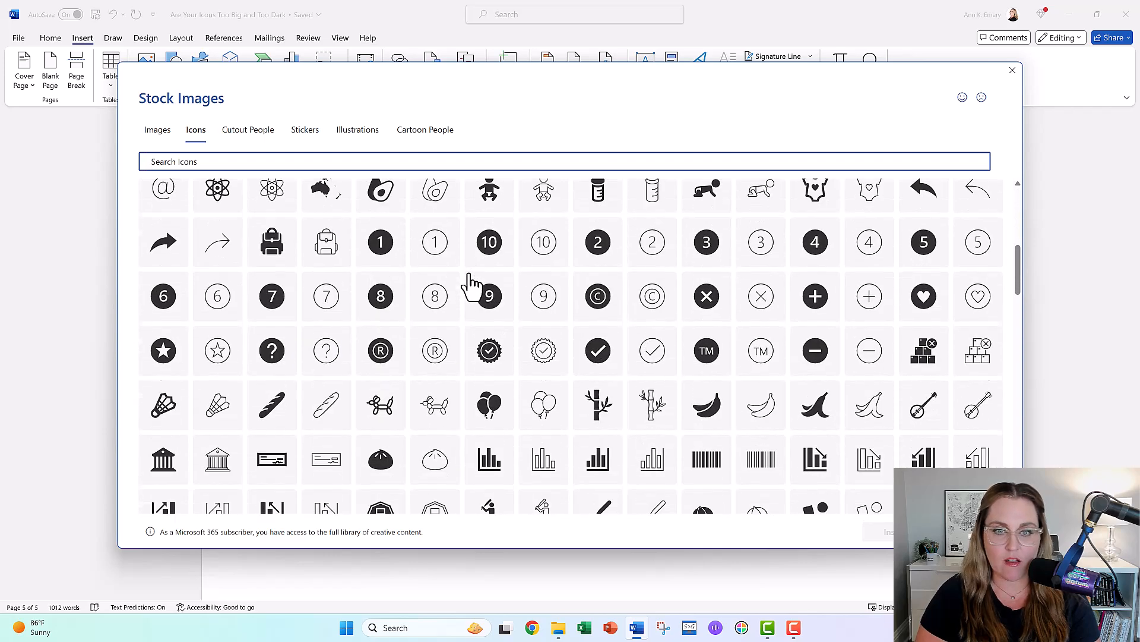
{"action": "scroll", "scroll_direction": "down", "scroll_amount": 3}
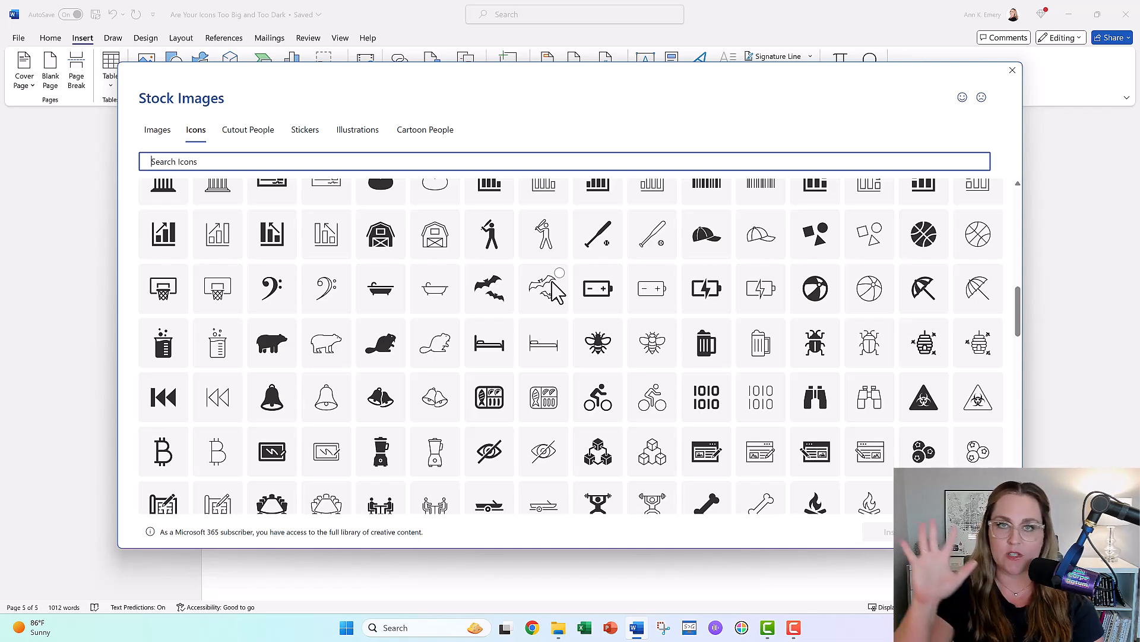
{"action": "mouse_move", "coordinate": [492, 269]}
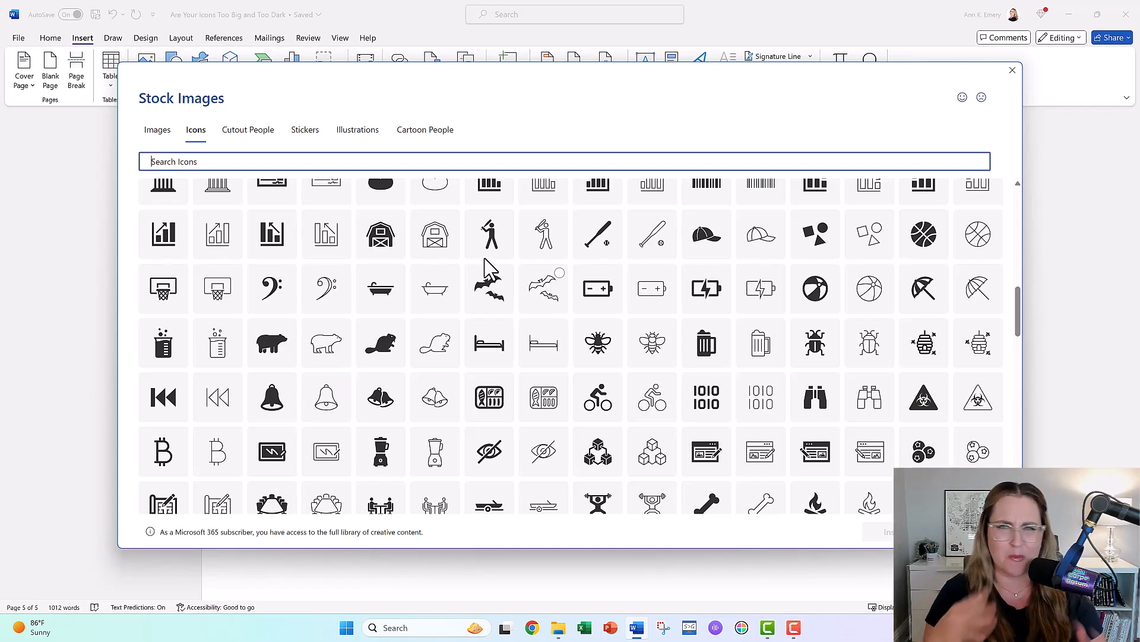
{"action": "mouse_move", "coordinate": [266, 196]}
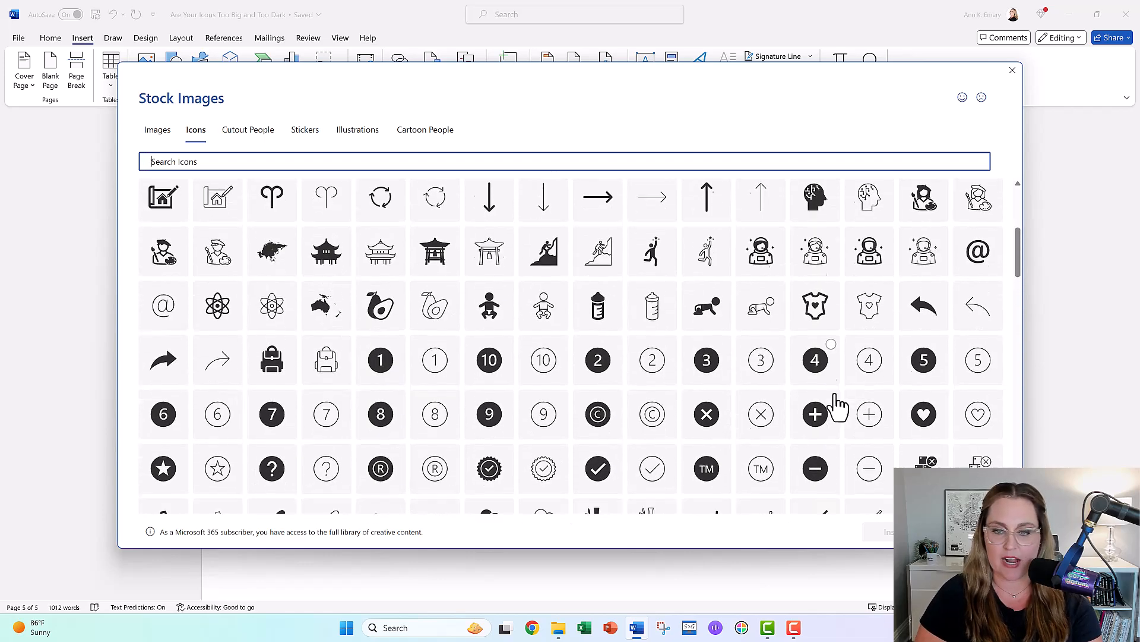
{"action": "scroll", "scroll_direction": "down", "scroll_amount": 3}
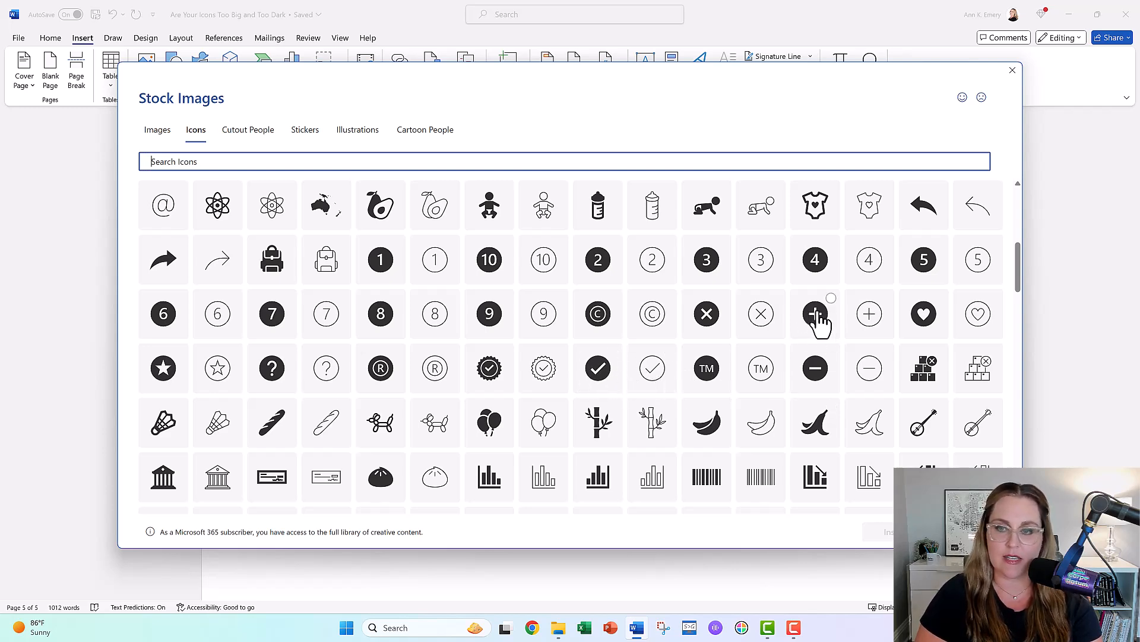
{"action": "mouse_move", "coordinate": [815, 375]}
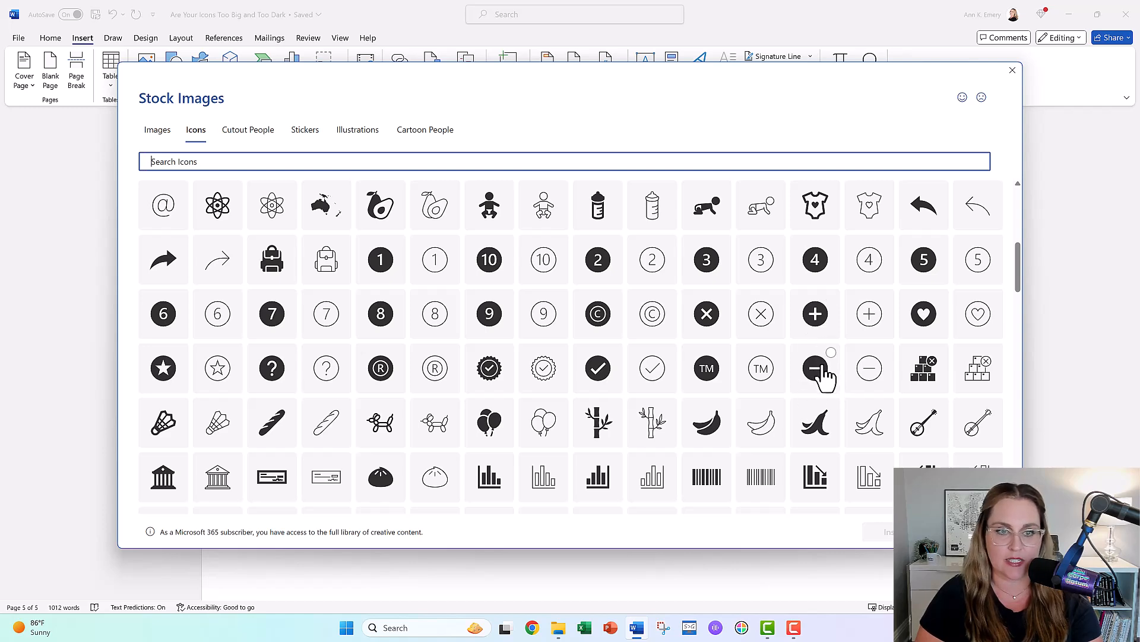
{"action": "mouse_move", "coordinate": [495, 262]}
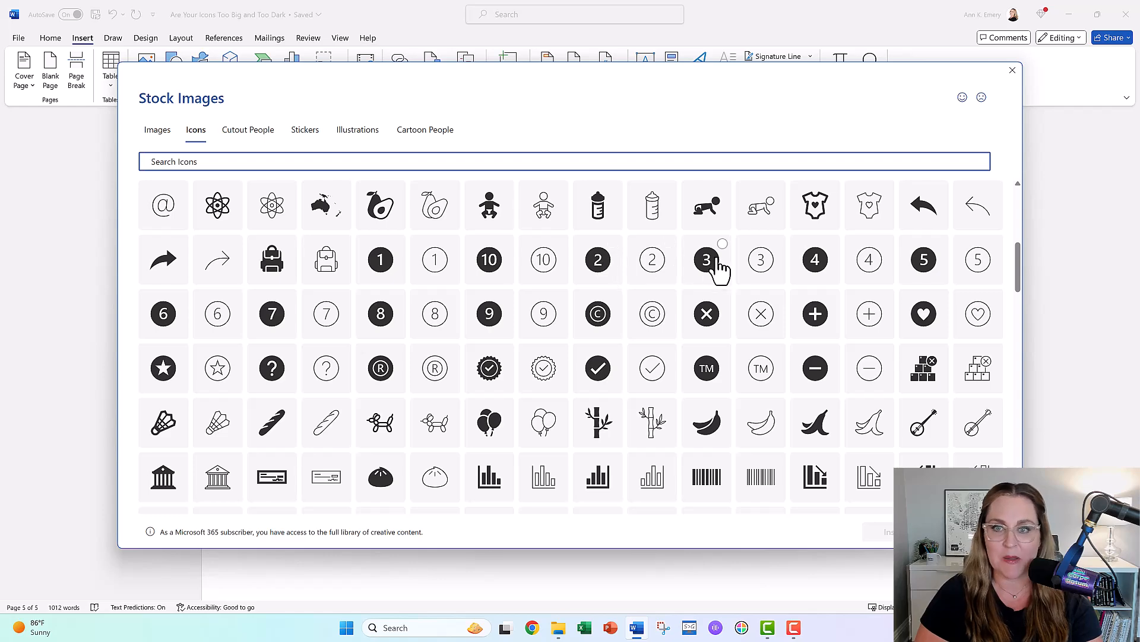
{"action": "scroll", "scroll_direction": "down", "scroll_amount": 3}
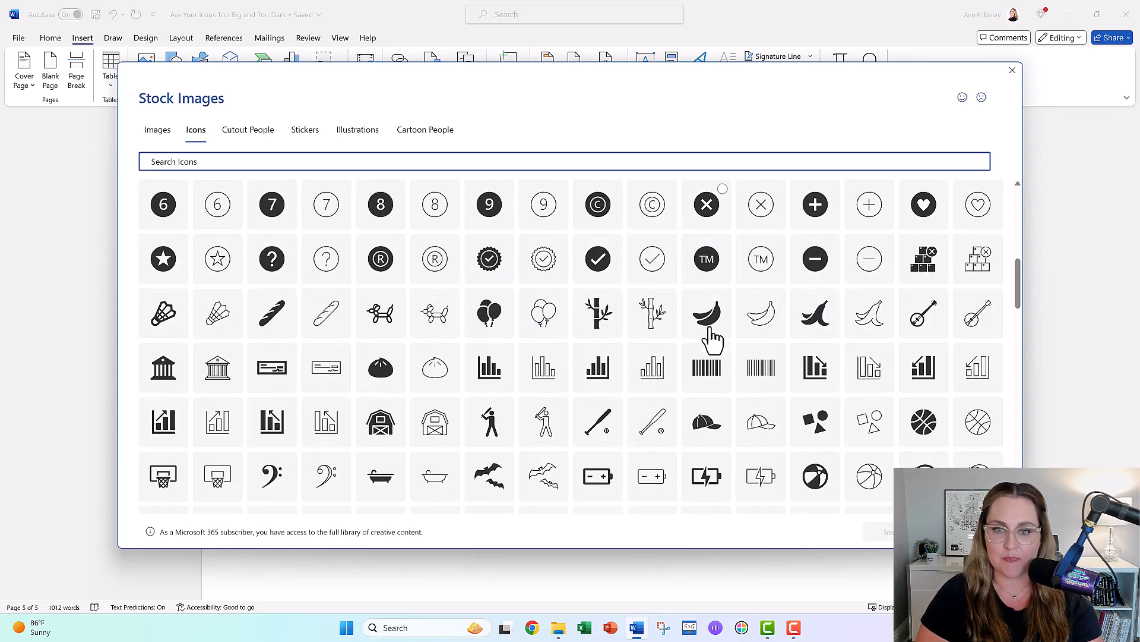
{"action": "scroll", "scroll_direction": "down", "scroll_amount": 3}
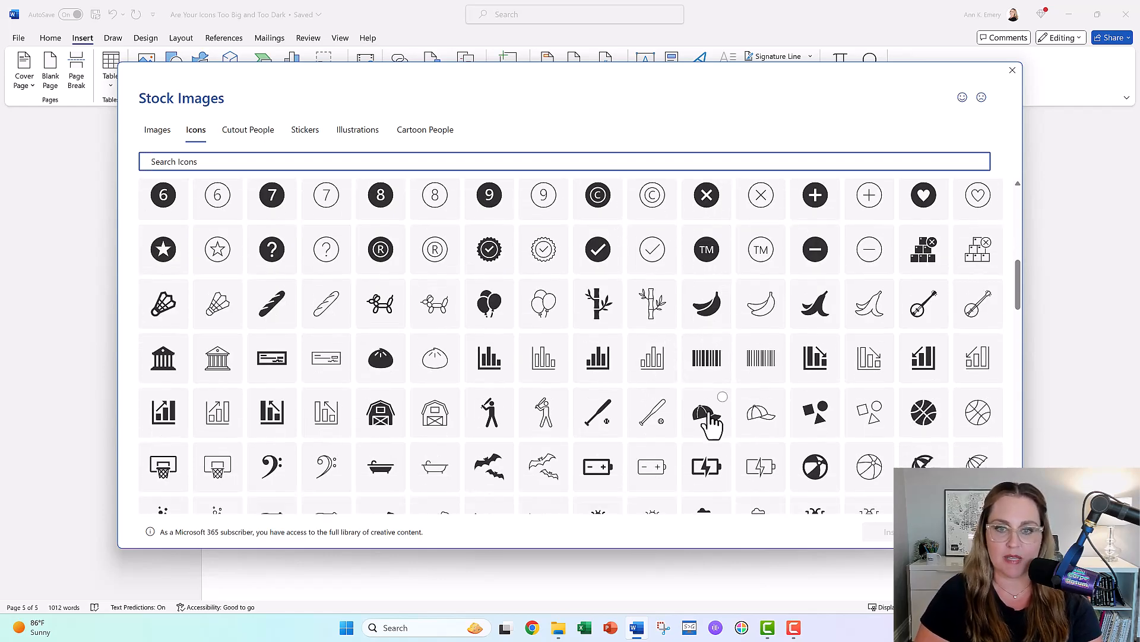
{"action": "scroll", "scroll_direction": "down", "scroll_amount": 3}
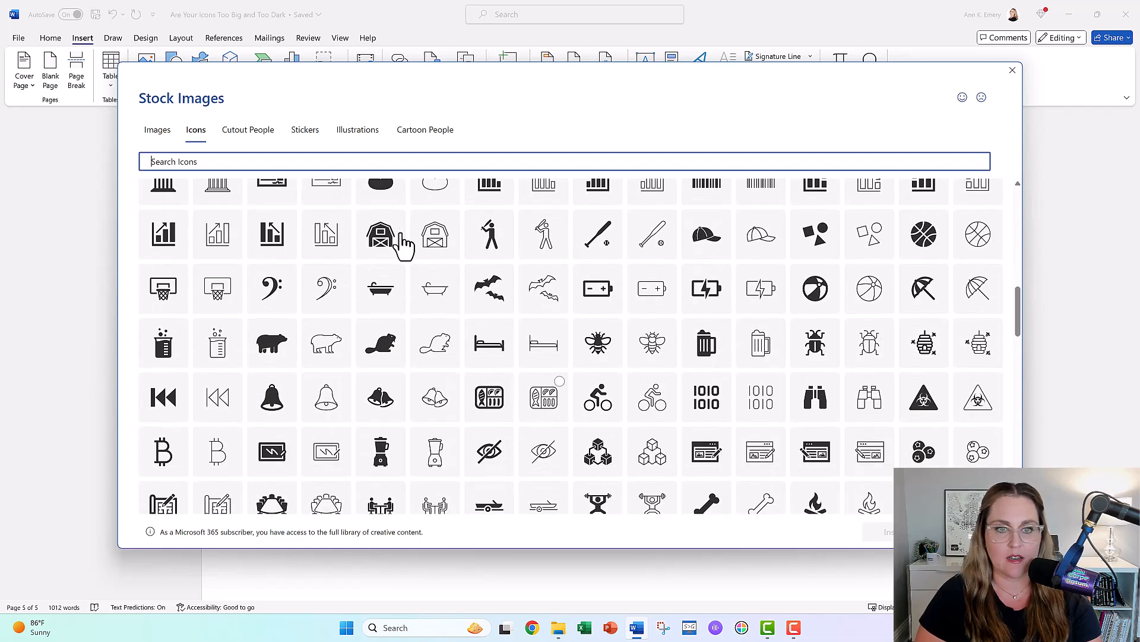
Step: Insert the filled barn icon from Stock Images onto the last page
{"action": "left_click", "coordinate": [379, 234]}
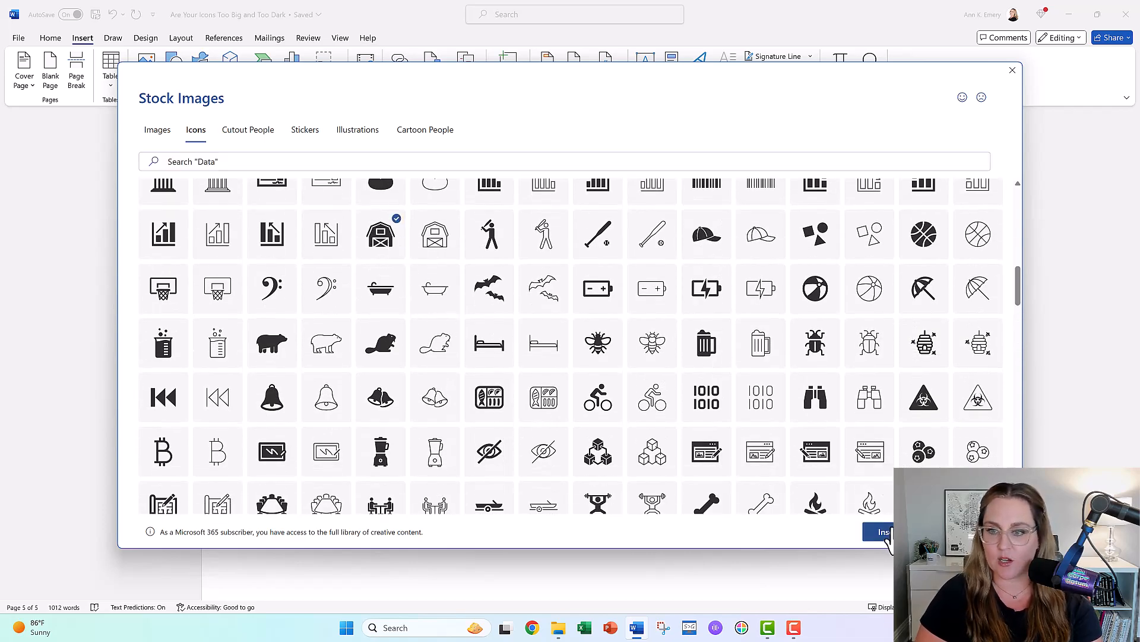
{"action": "left_click", "coordinate": [882, 532]}
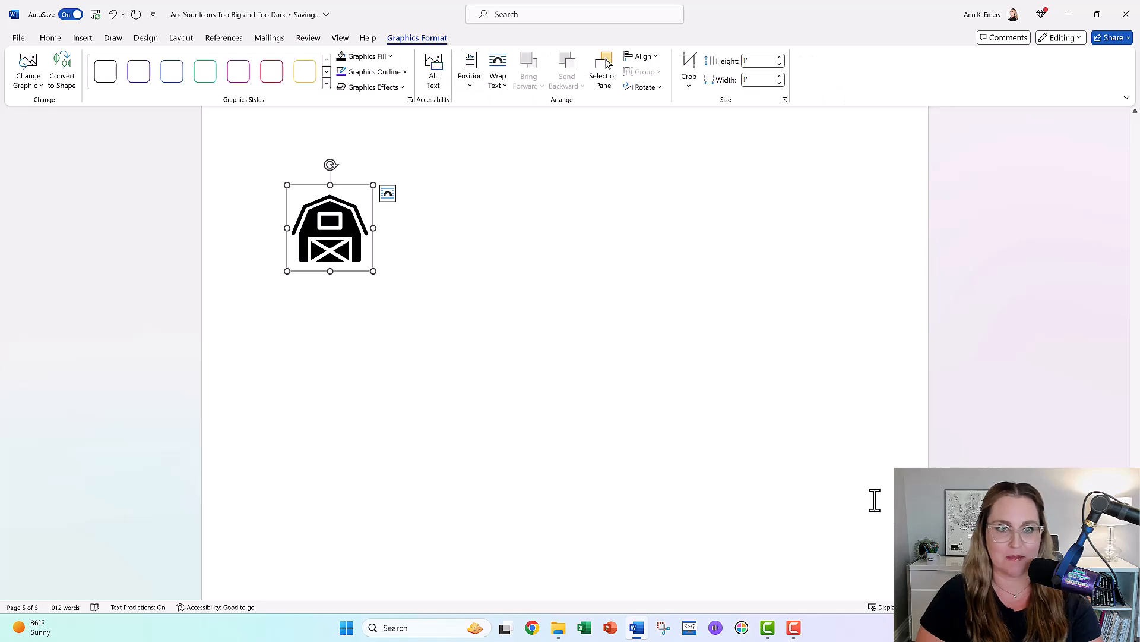
{"action": "mouse_move", "coordinate": [393, 237]}
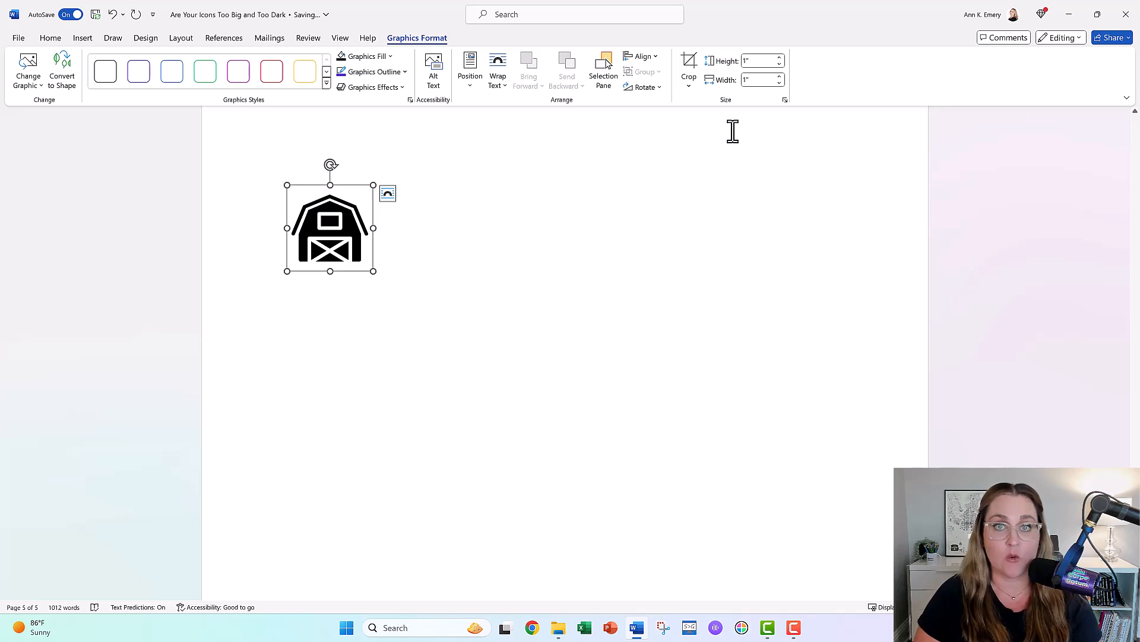
{"action": "mouse_move", "coordinate": [330, 98]}
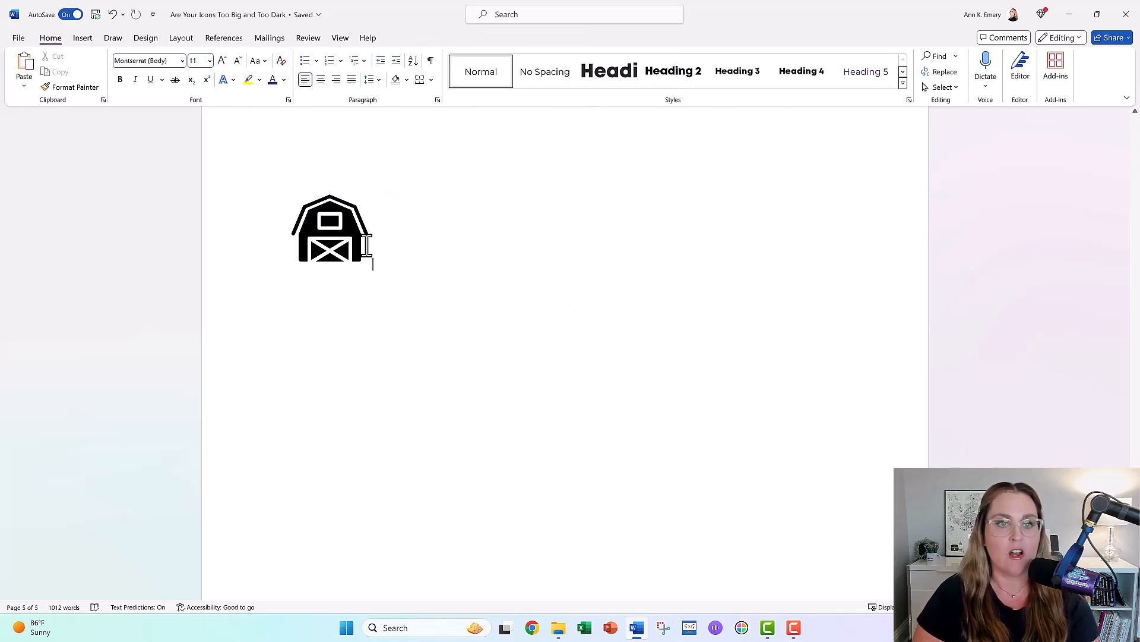
Step: Select the barn icon and show its Graphics Format options
{"action": "left_click", "coordinate": [330, 229]}
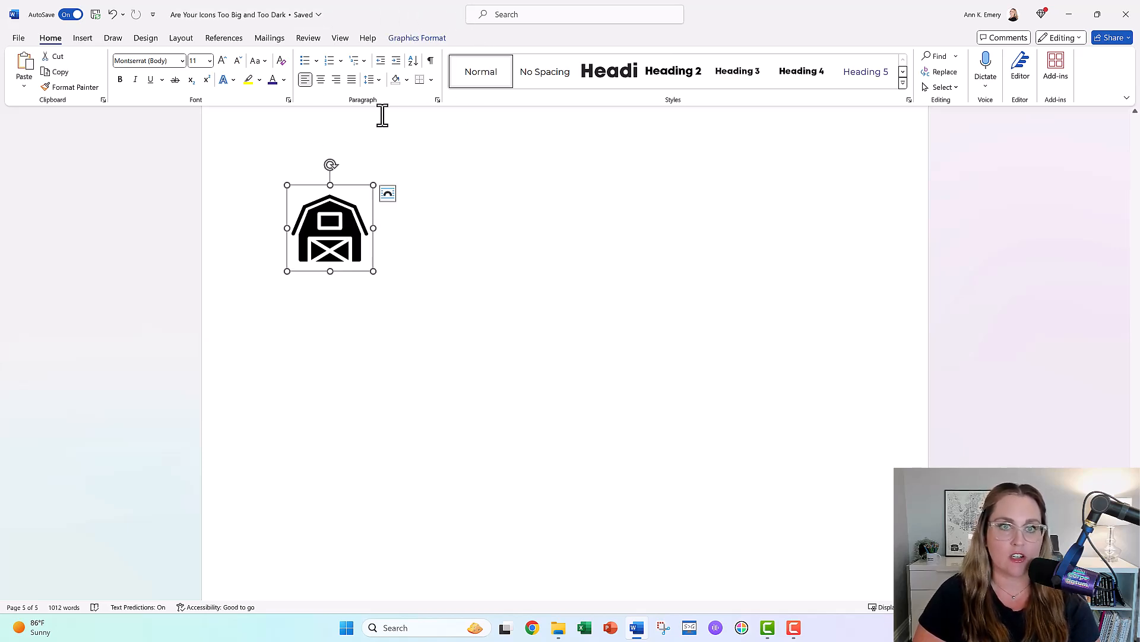
{"action": "mouse_move", "coordinate": [408, 47]}
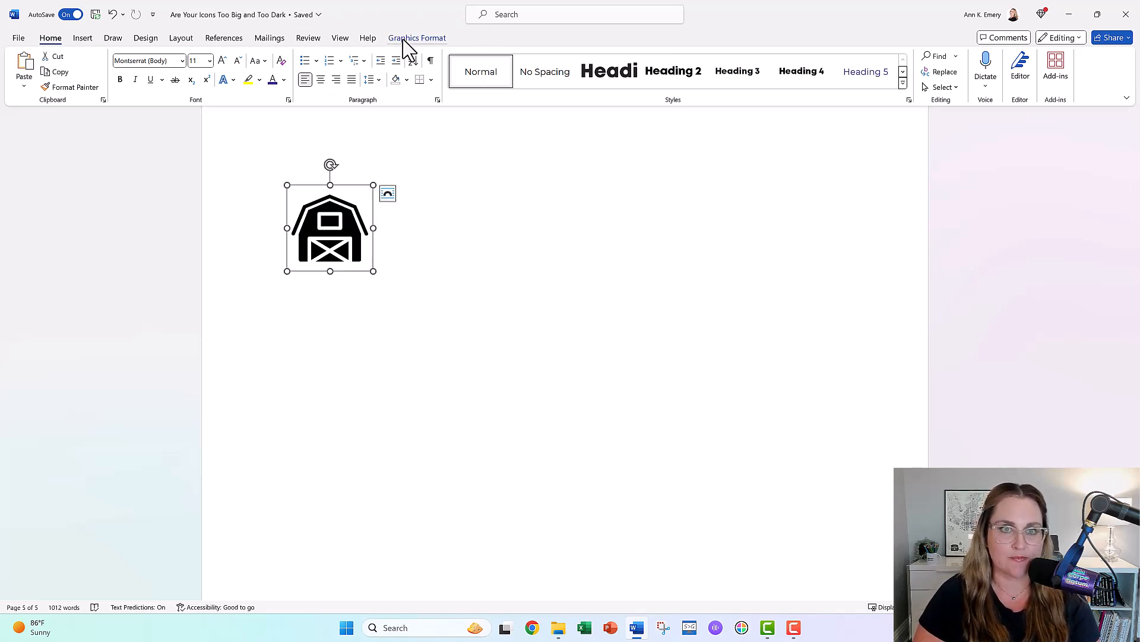
{"action": "left_click", "coordinate": [417, 38]}
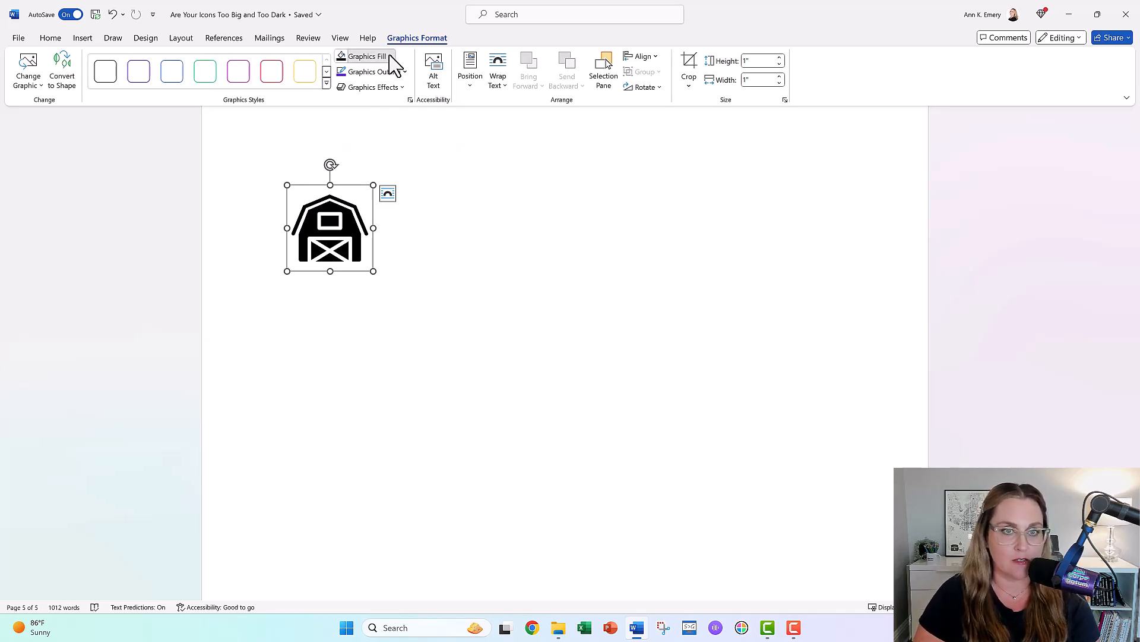
Step: Set the barn icon's Graphics Fill to a light gray theme colour
{"action": "left_click", "coordinate": [391, 56]}
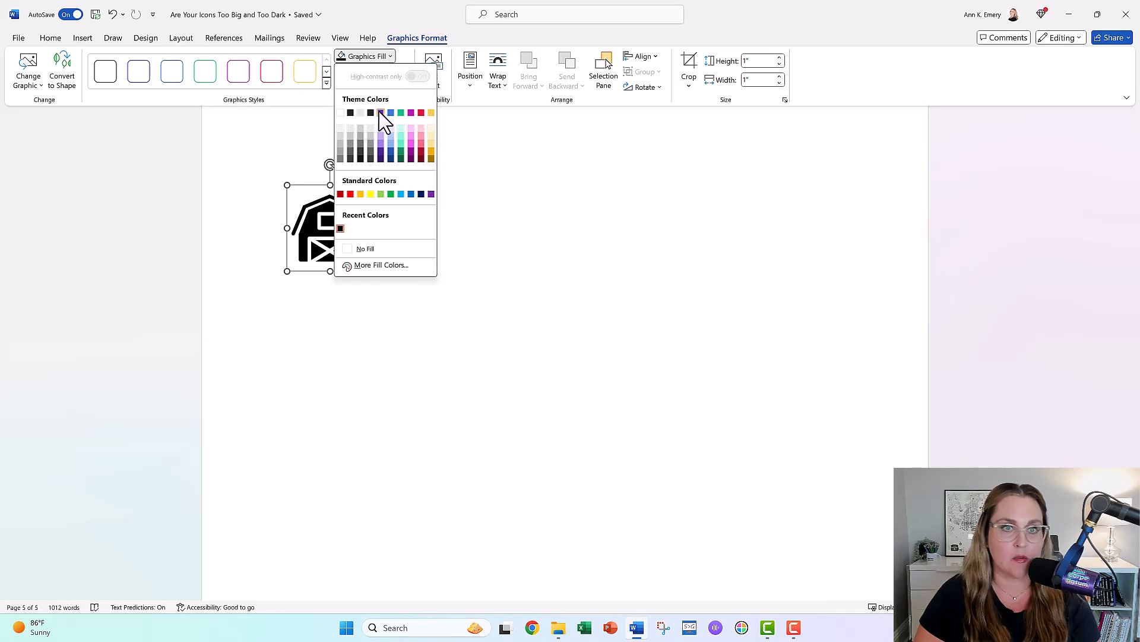
{"action": "left_click", "coordinate": [391, 112]}
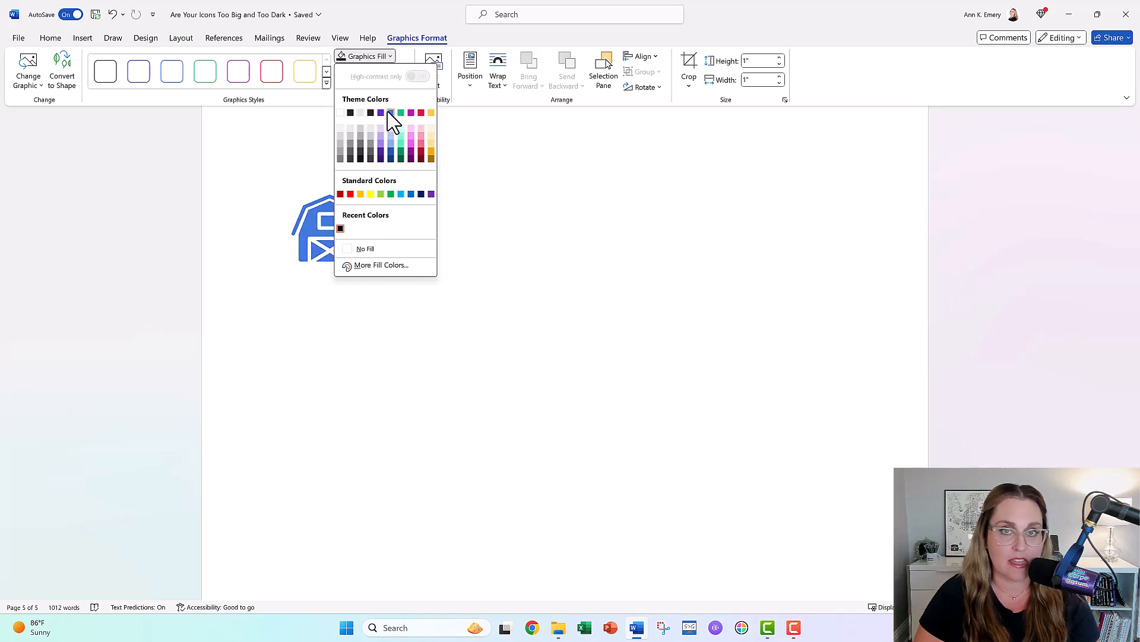
{"action": "left_click", "coordinate": [411, 112]}
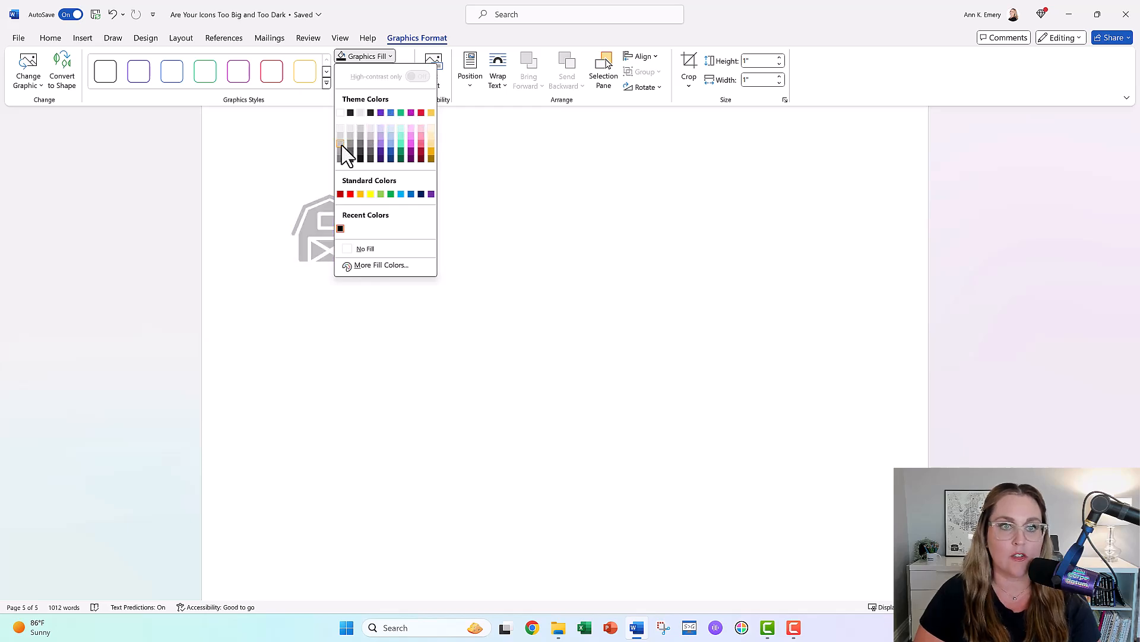
{"action": "left_click", "coordinate": [340, 143]}
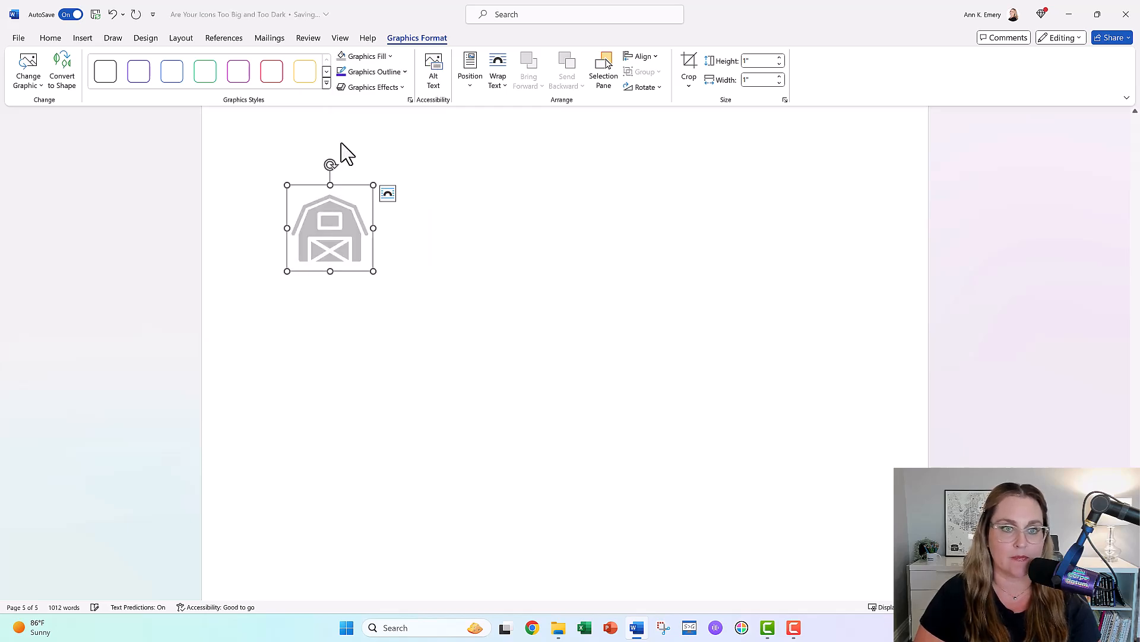